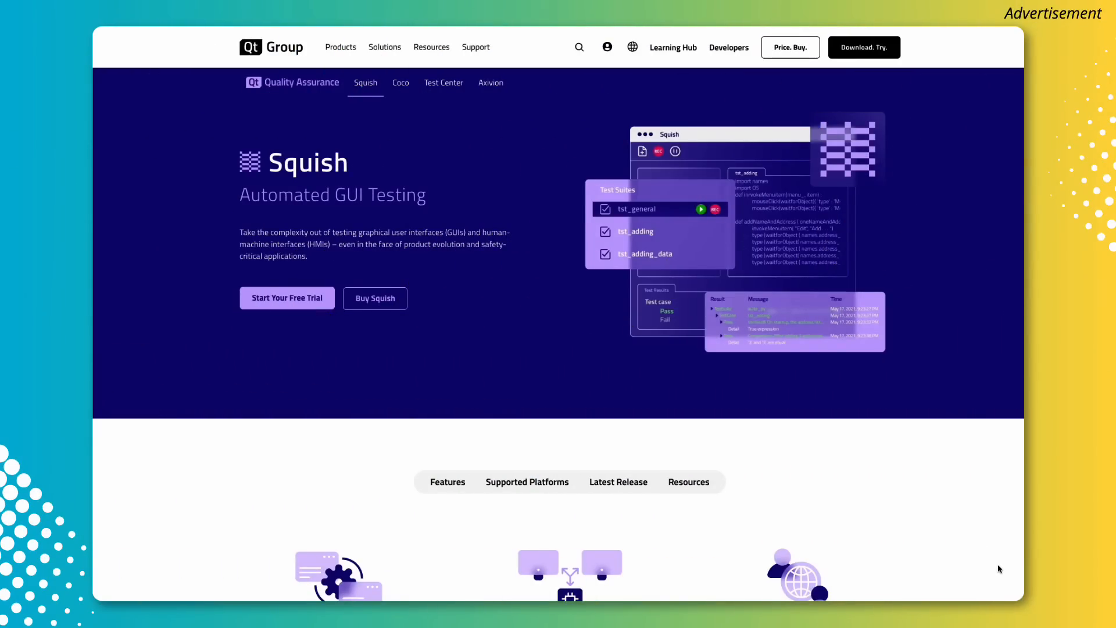
mouse_move(1016, 581)
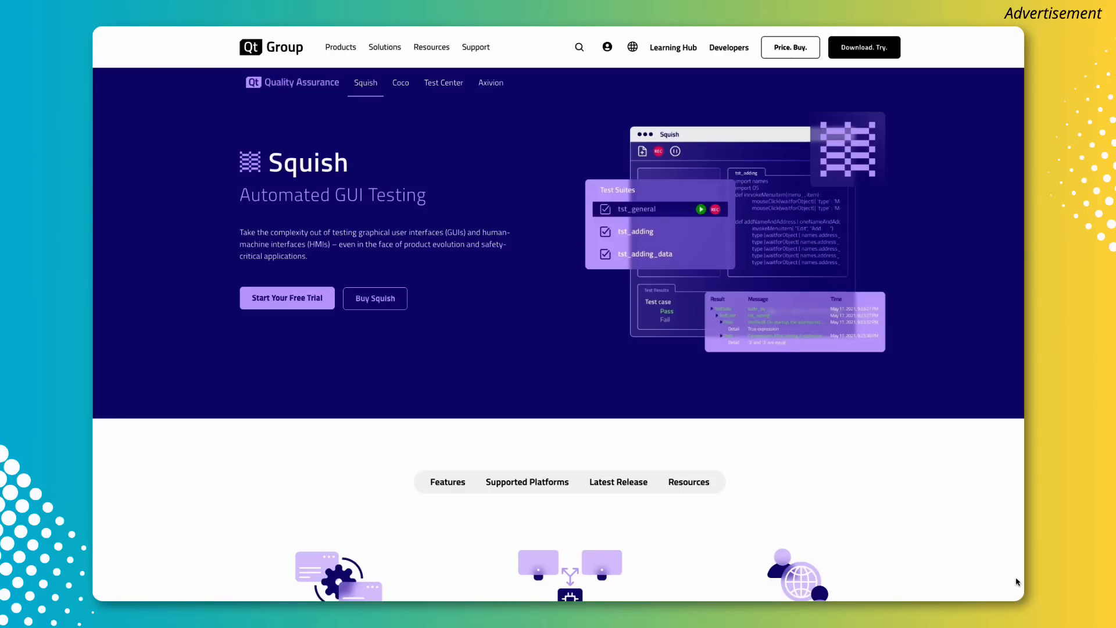
Scroll the Squish product page past the feature cards to the Powerful Features accordion list
scroll(down, 3)
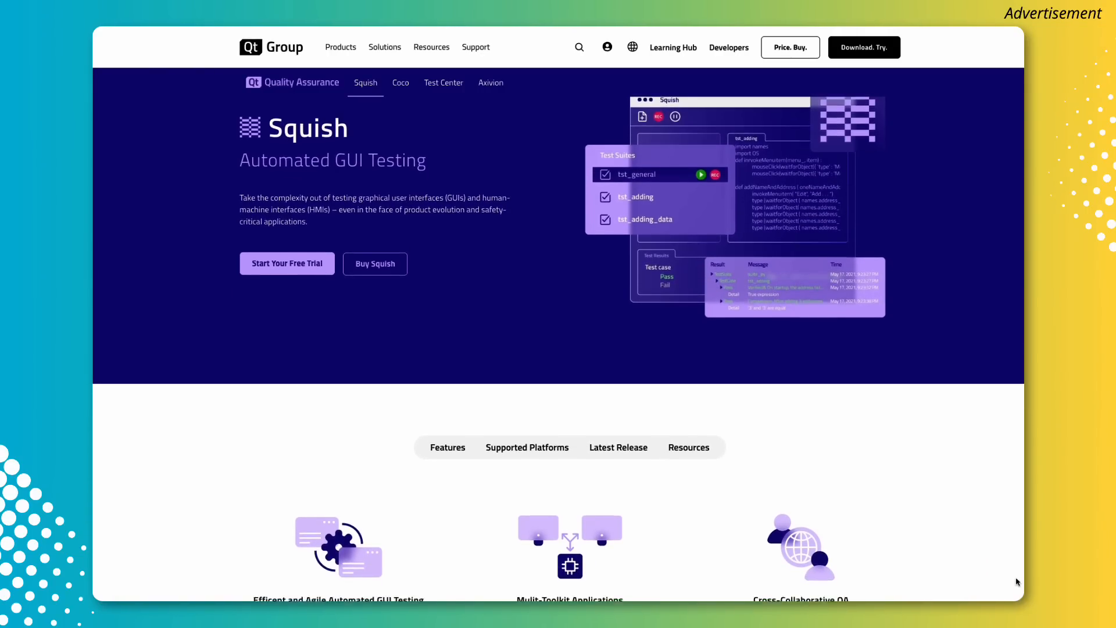
scroll(down, 3)
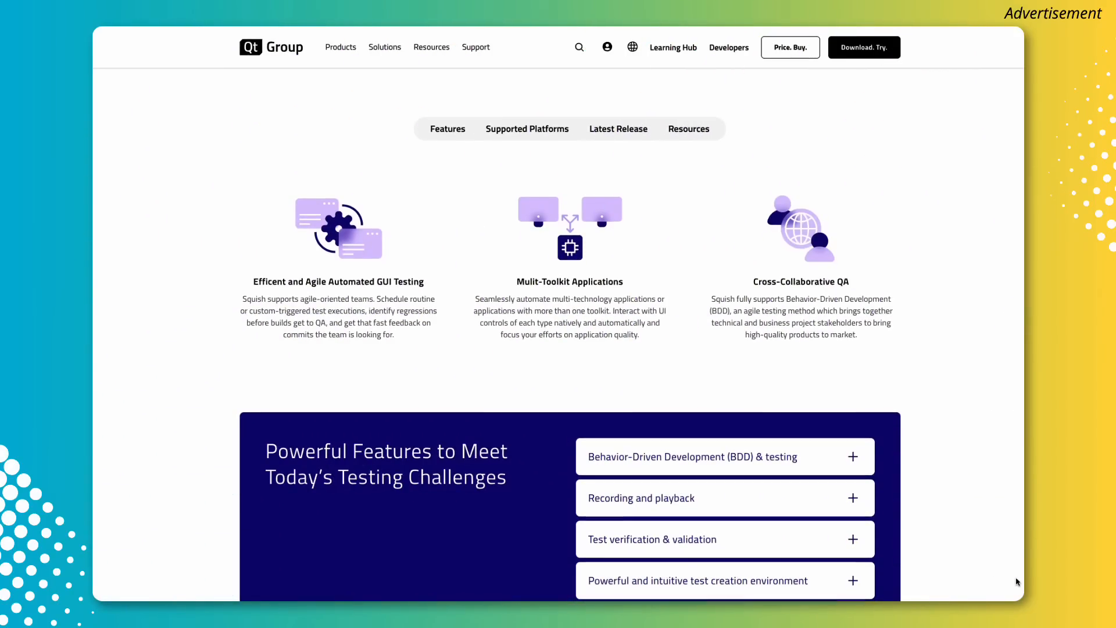
scroll(down, 3)
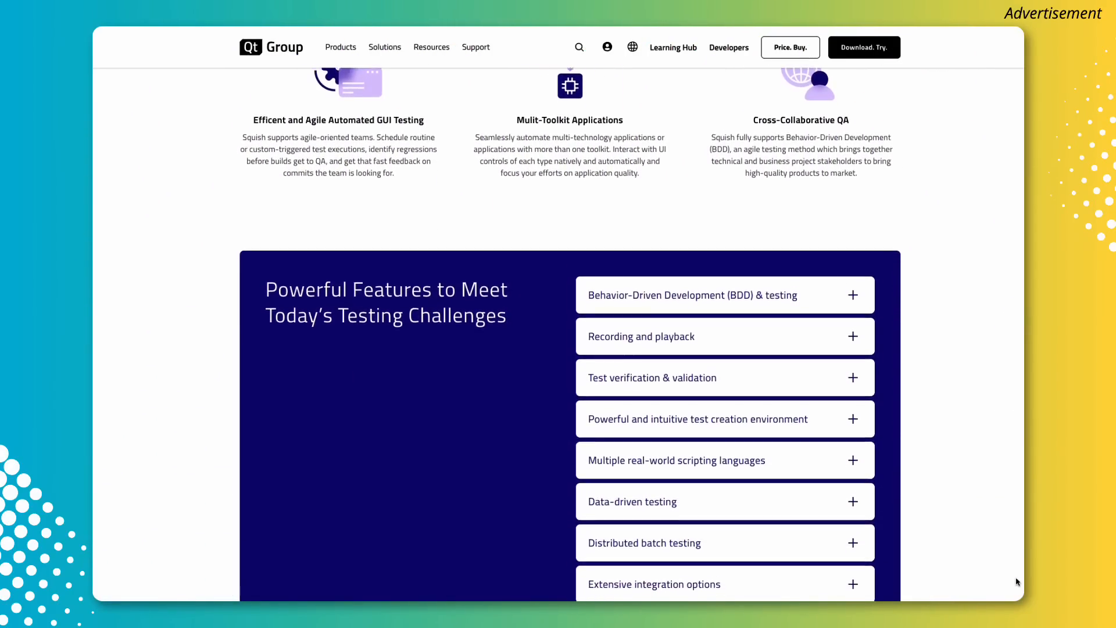
scroll(down, 3)
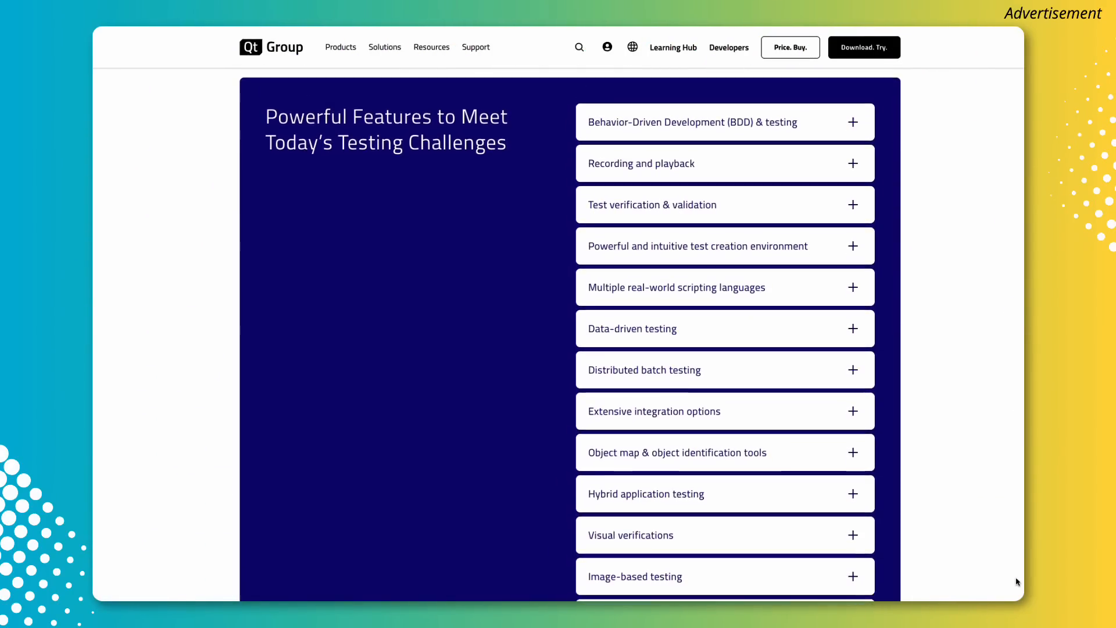
scroll(down, 3)
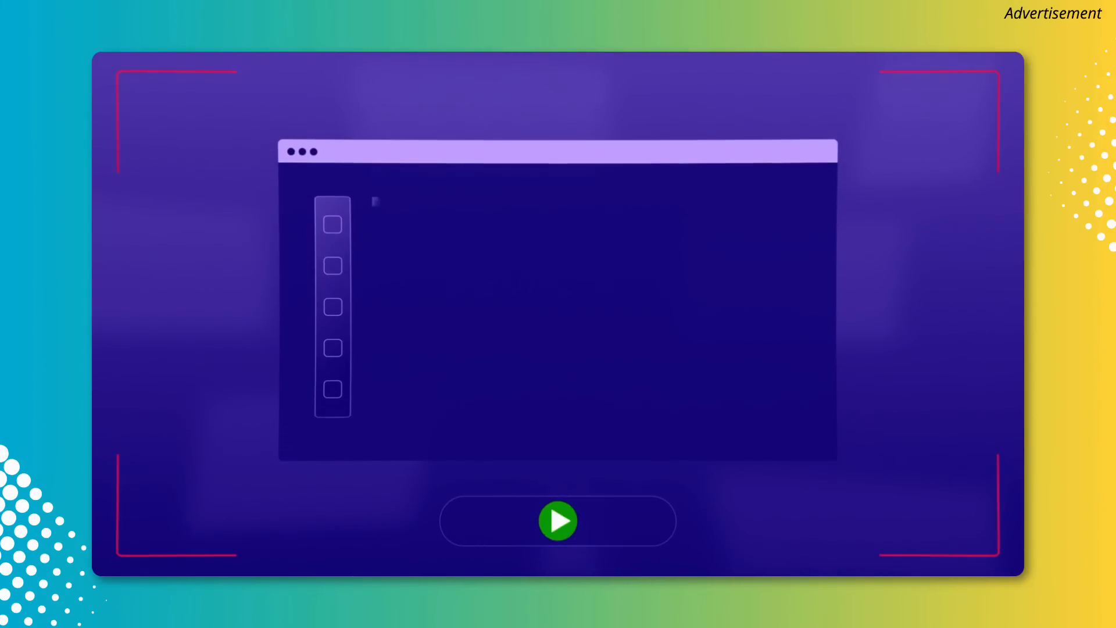
click(556, 521)
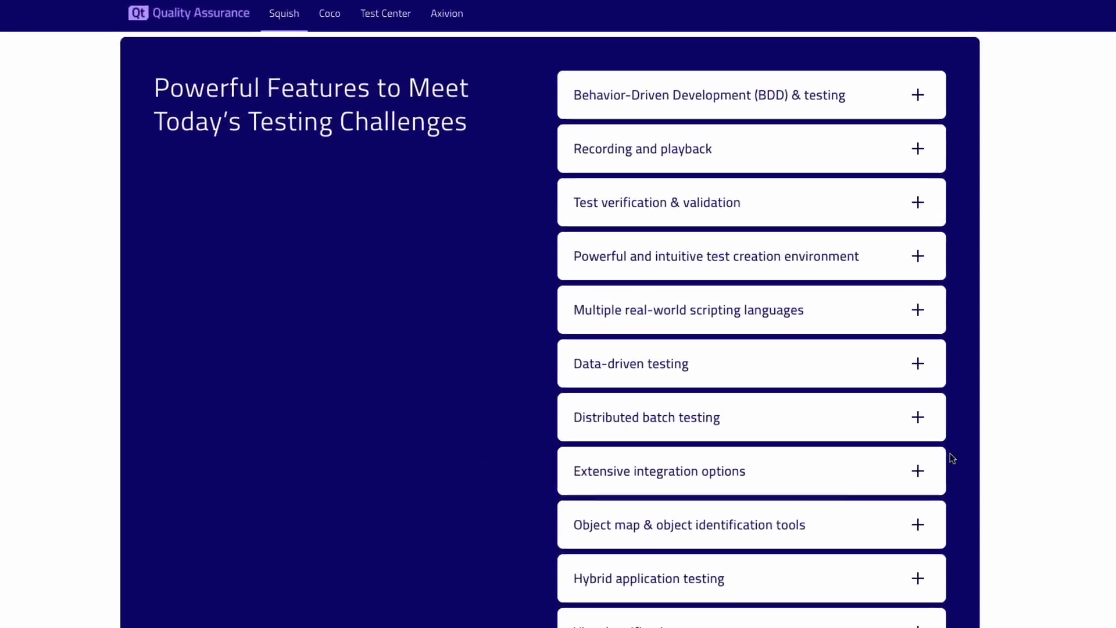
click(918, 309)
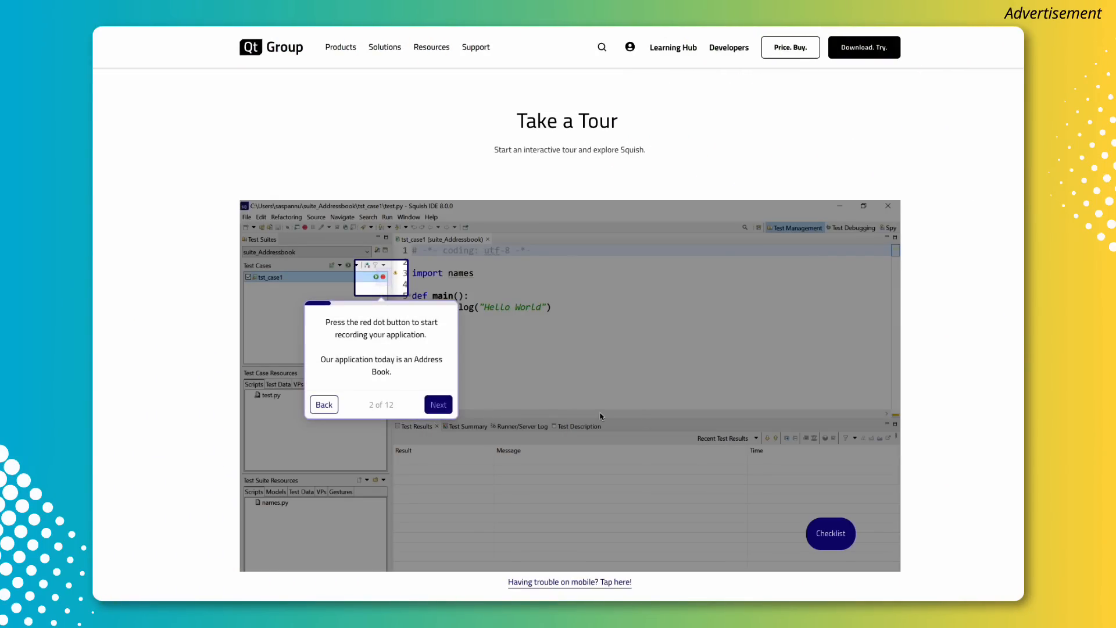
Advance the interactive Squish tour with Next until step 9 of 12, adding a breakpoint
click(437, 405)
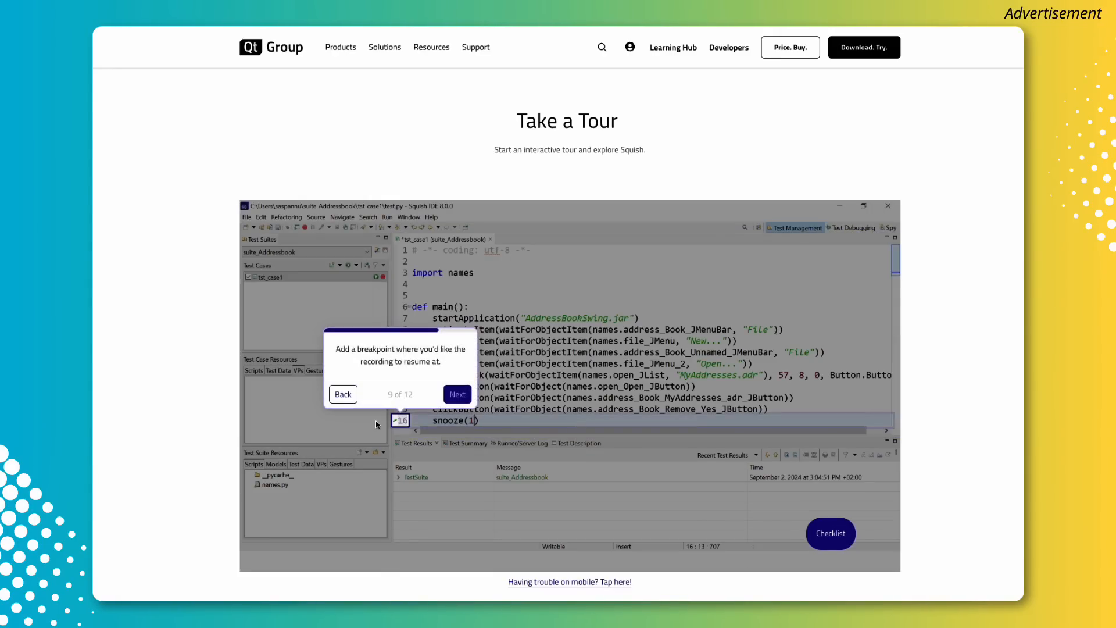
click(458, 393)
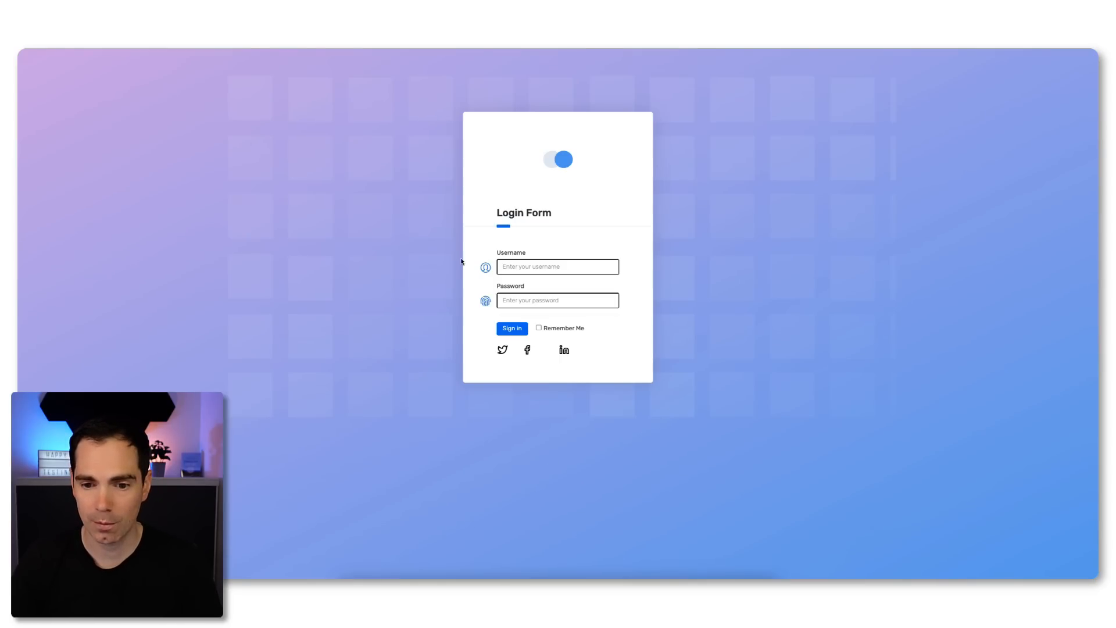
mouse_move(897, 237)
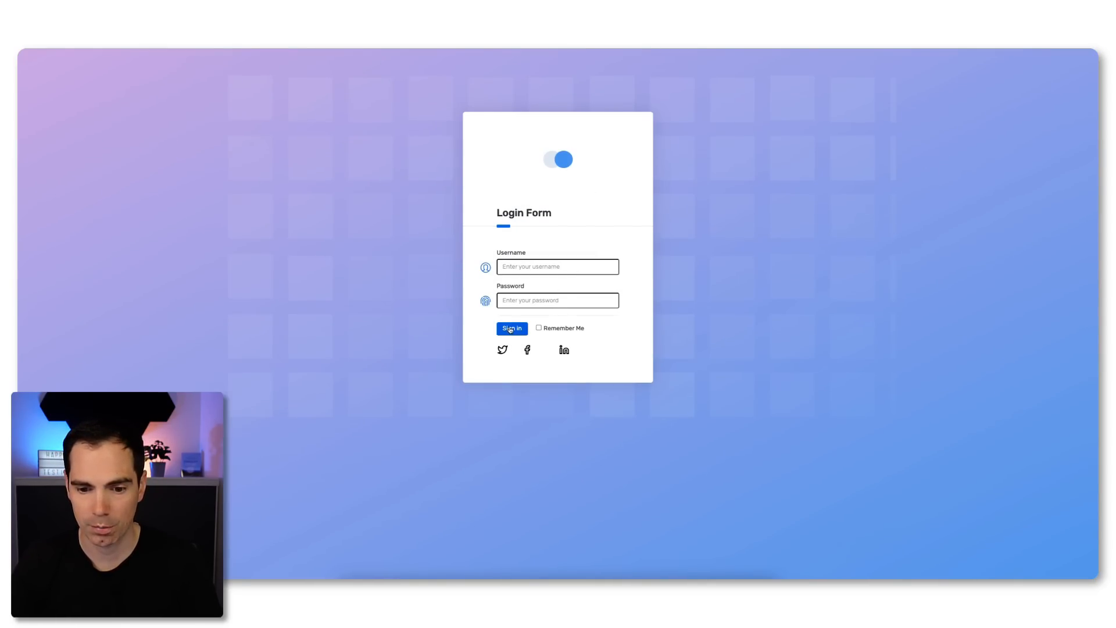
Sign in with empty credentials to reach the ACME banking dashboard
click(511, 328)
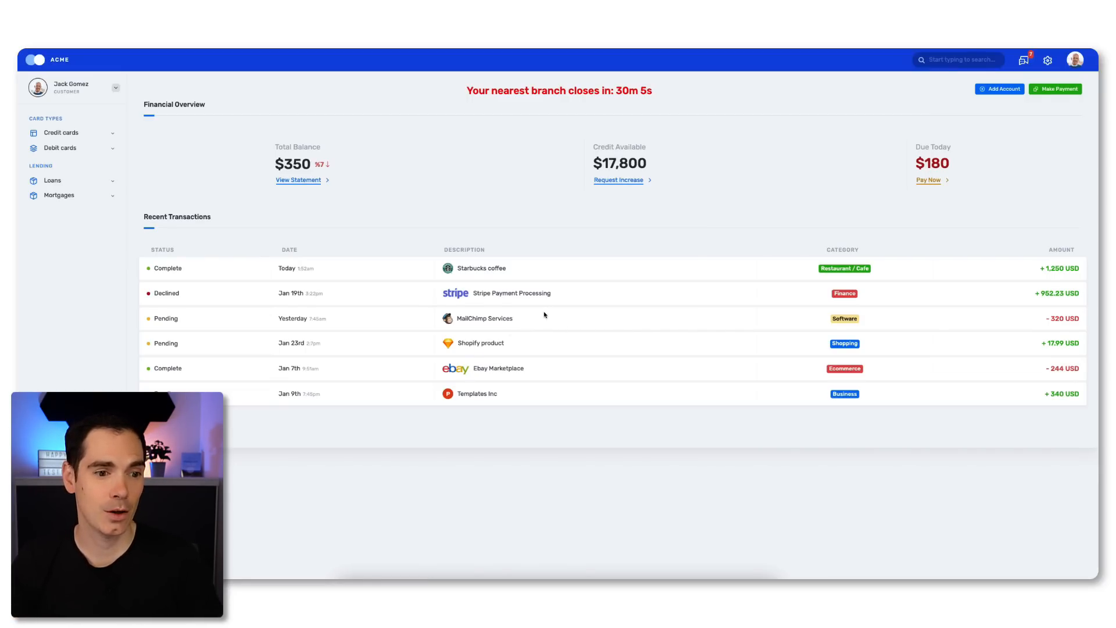
mouse_move(728, 270)
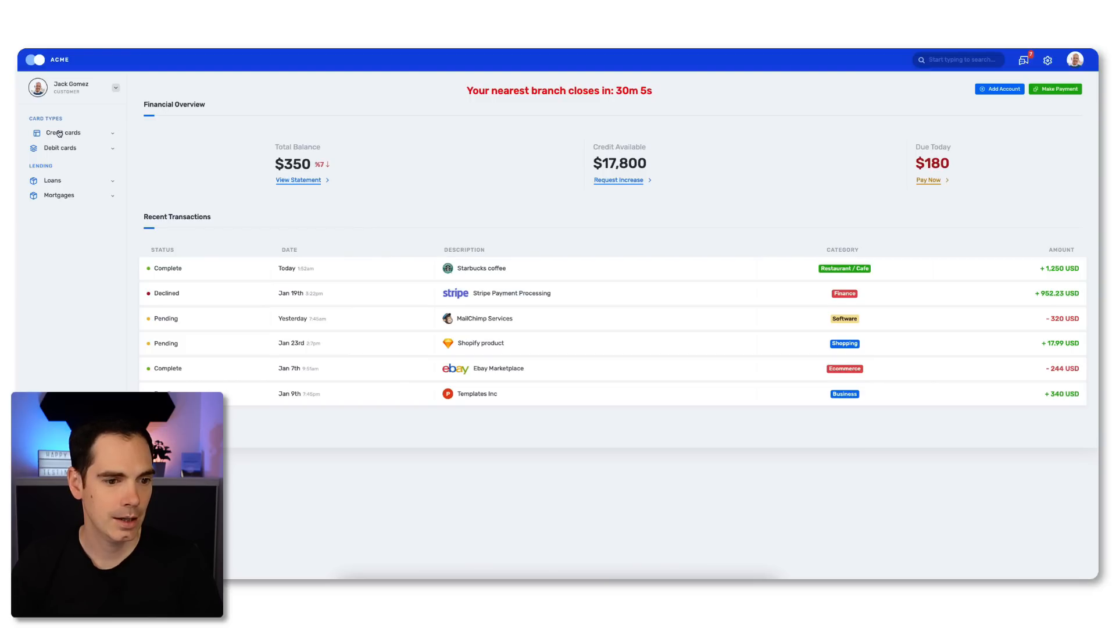
mouse_move(65, 184)
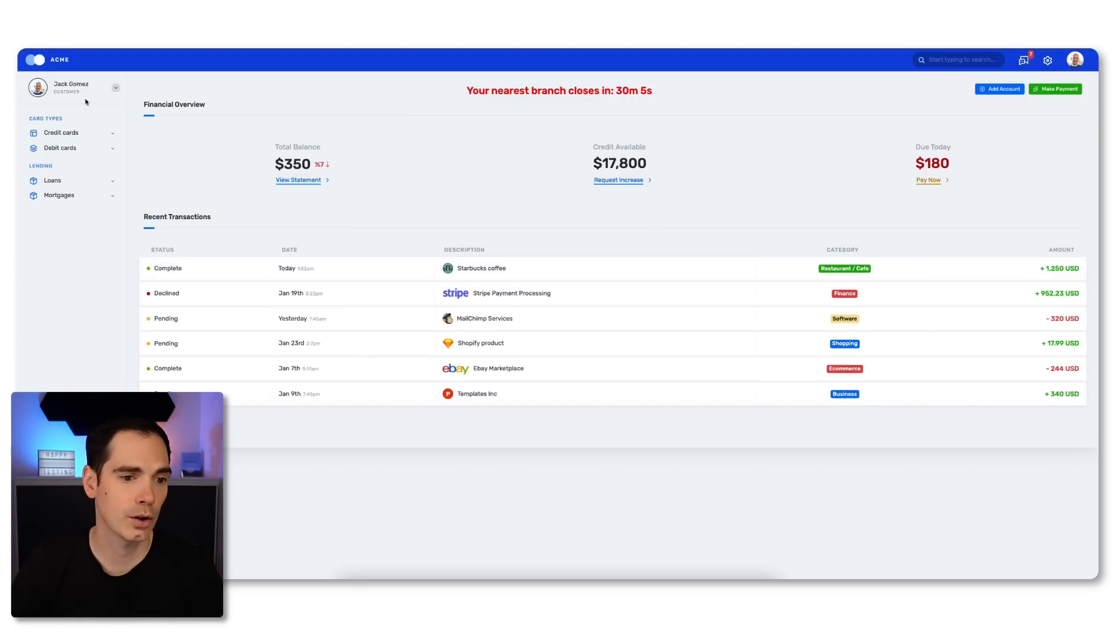
mouse_move(58, 195)
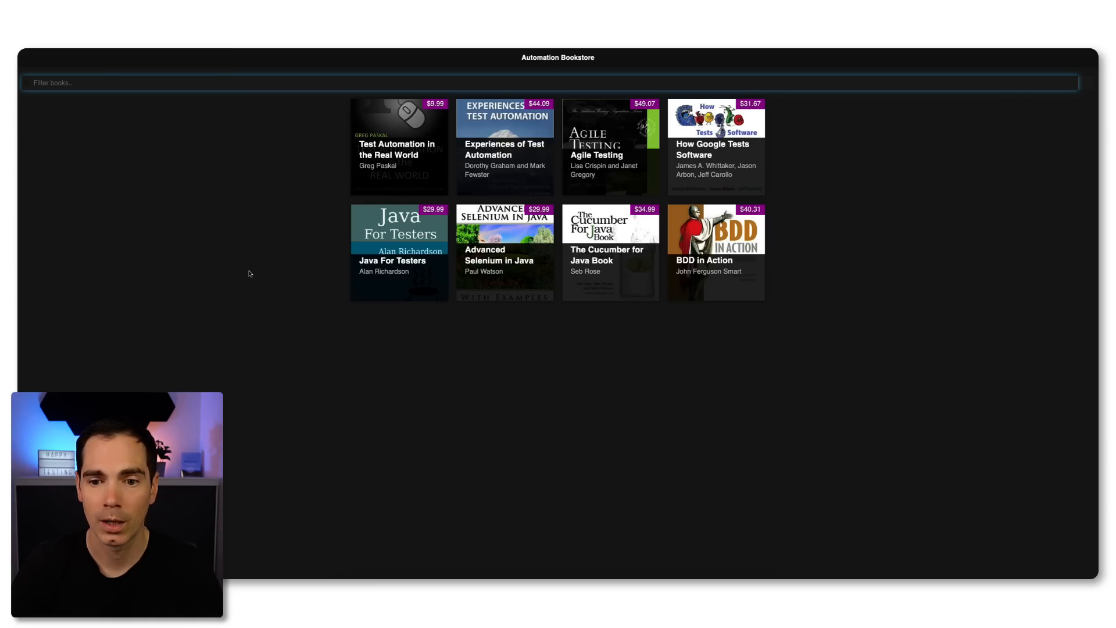
mouse_move(207, 268)
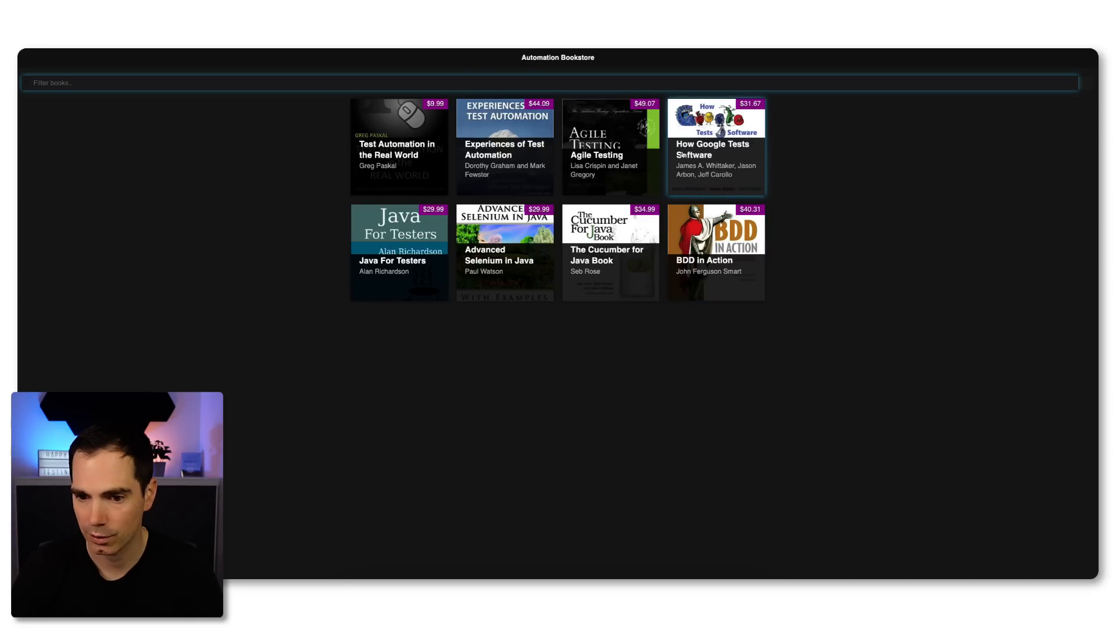
click(492, 83)
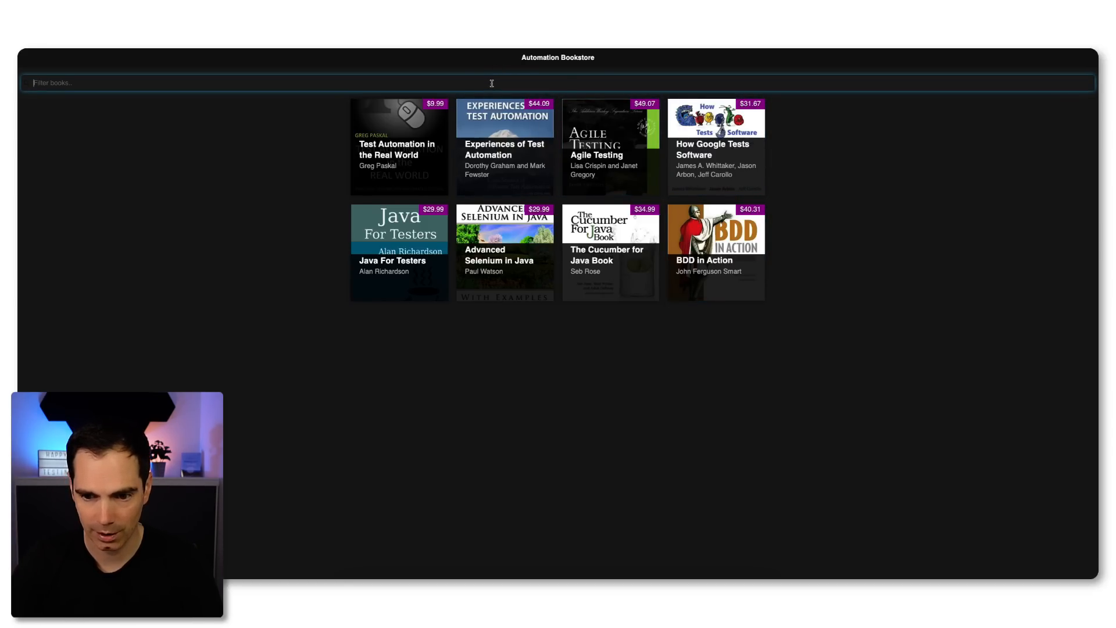
text(test)
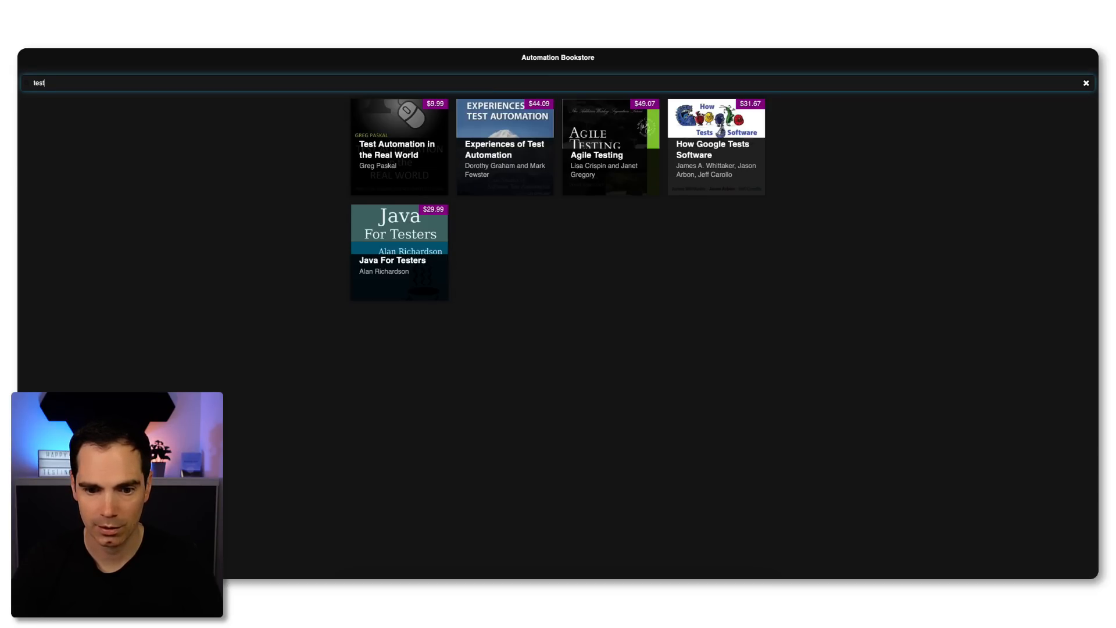
click(1086, 82)
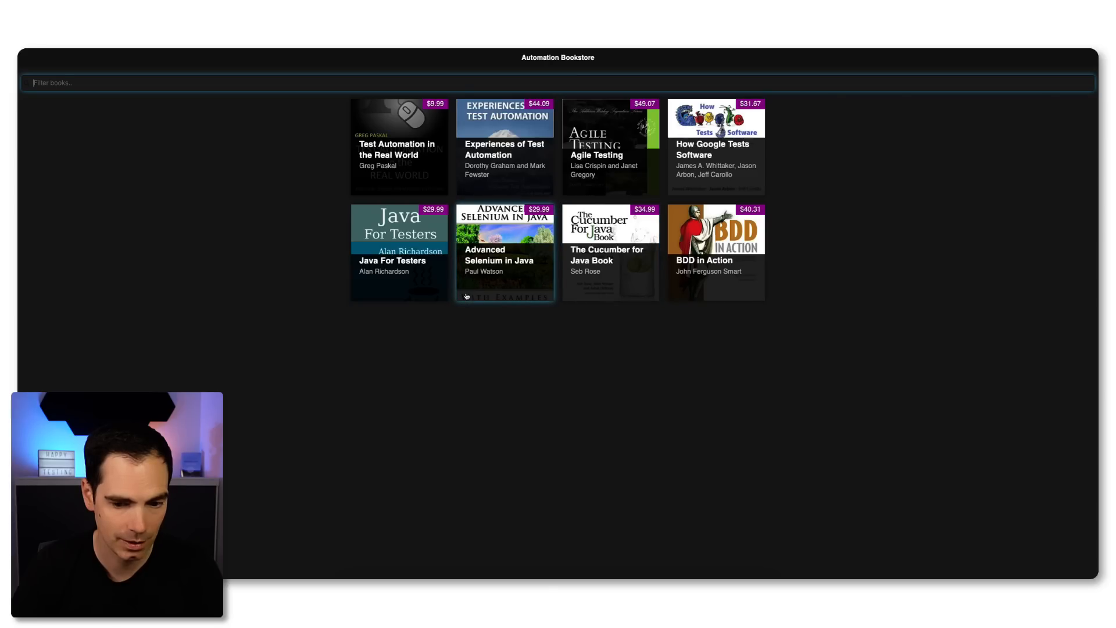
mouse_move(402, 179)
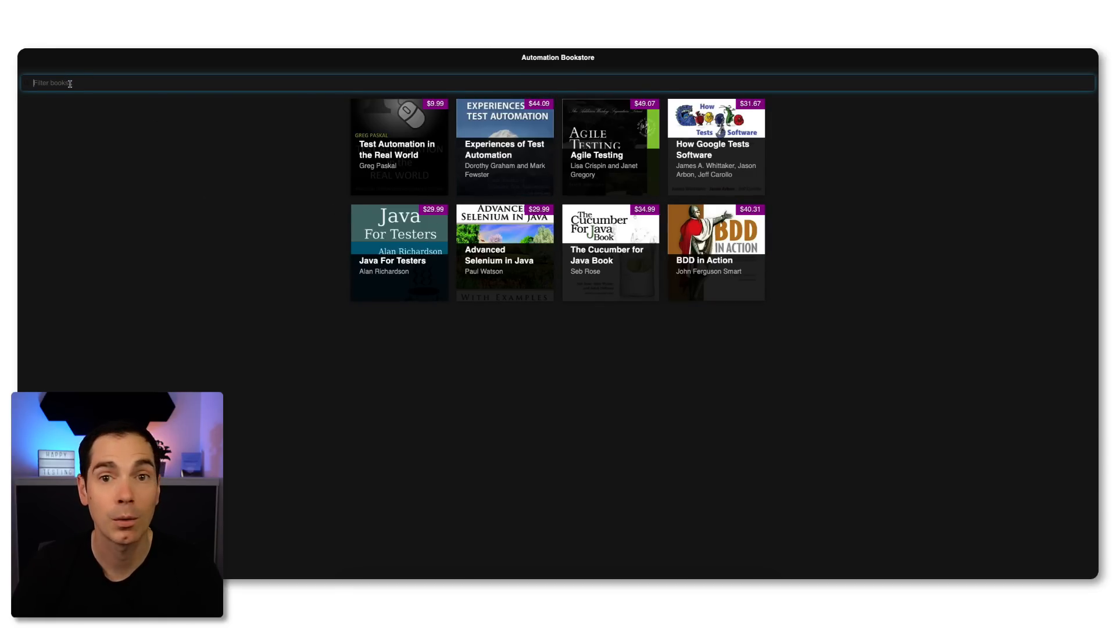
mouse_move(188, 138)
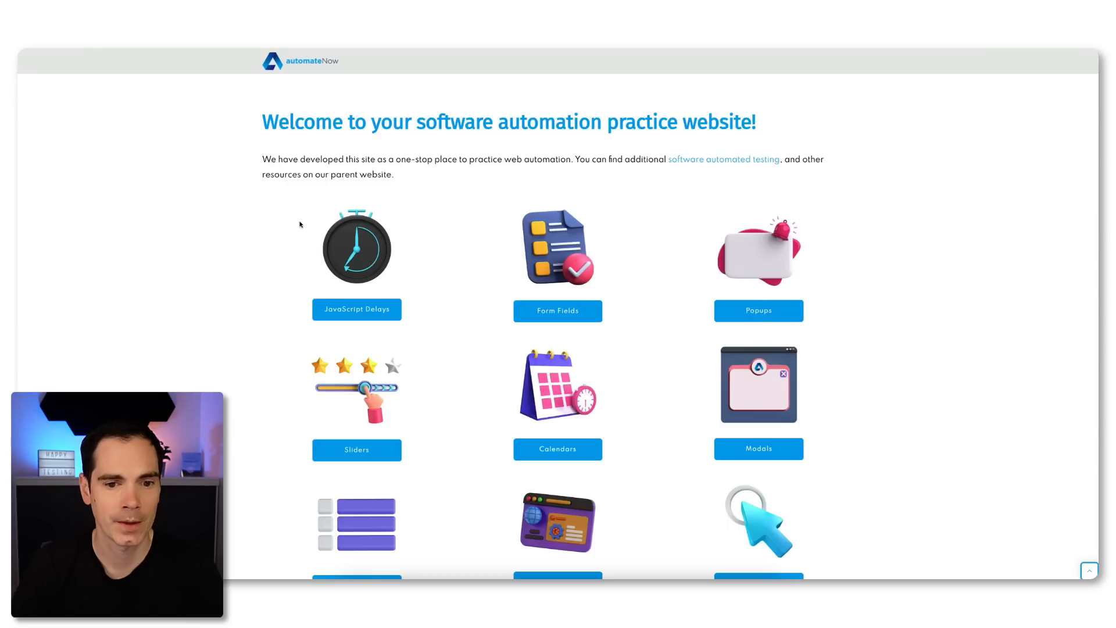
mouse_move(618, 313)
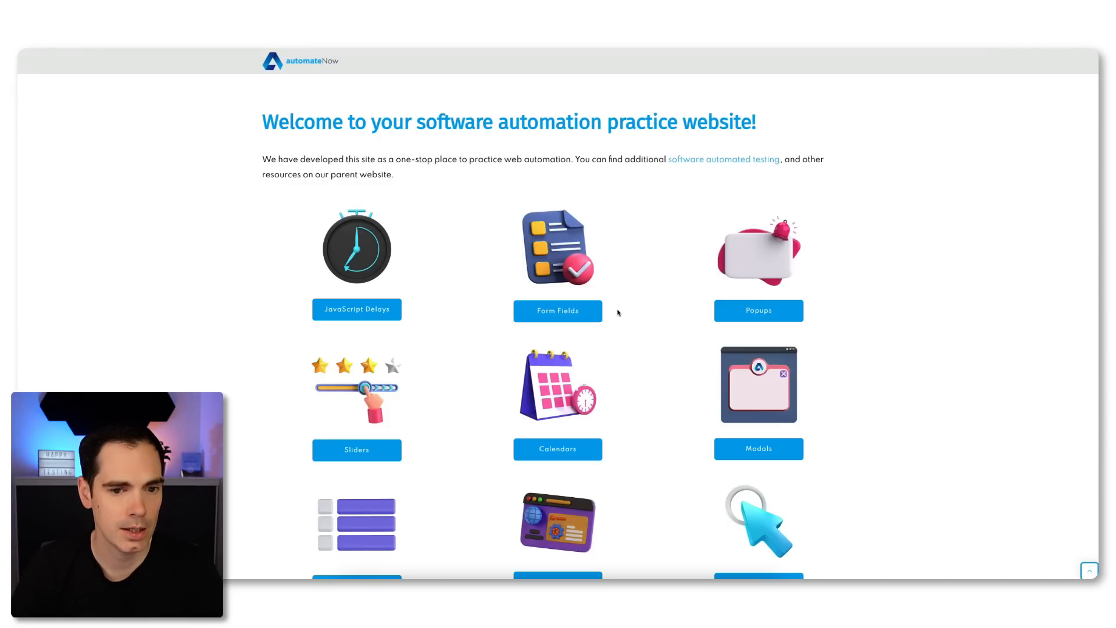
mouse_move(647, 318)
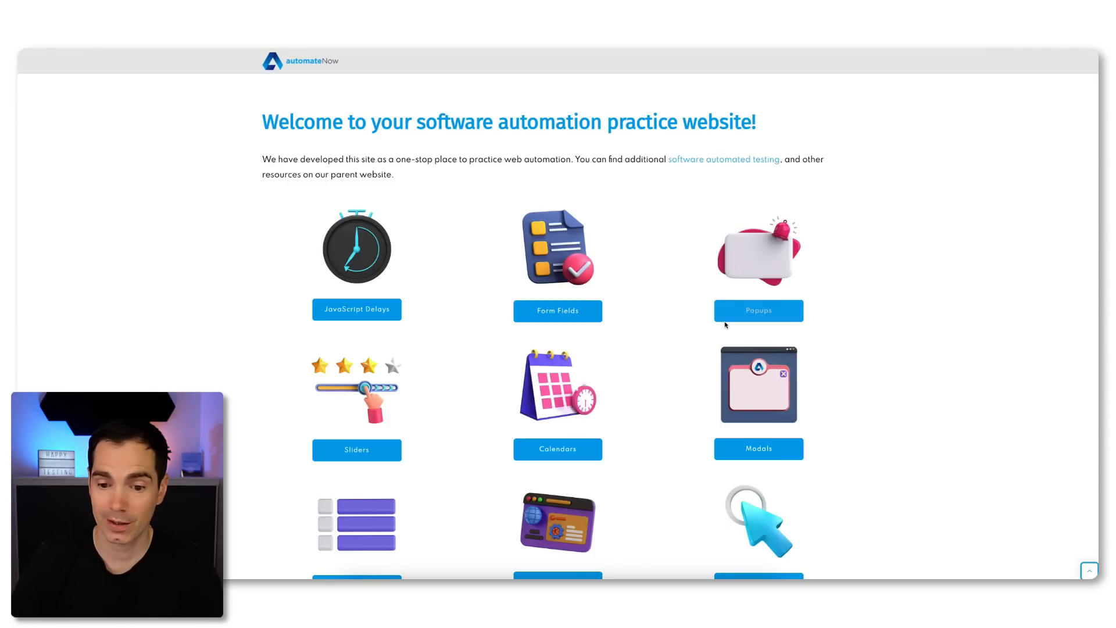
Scroll the automateNow homepage through the Sliders, Tables, Gestures, Iframes and Carousels tiles
scroll(down, 3)
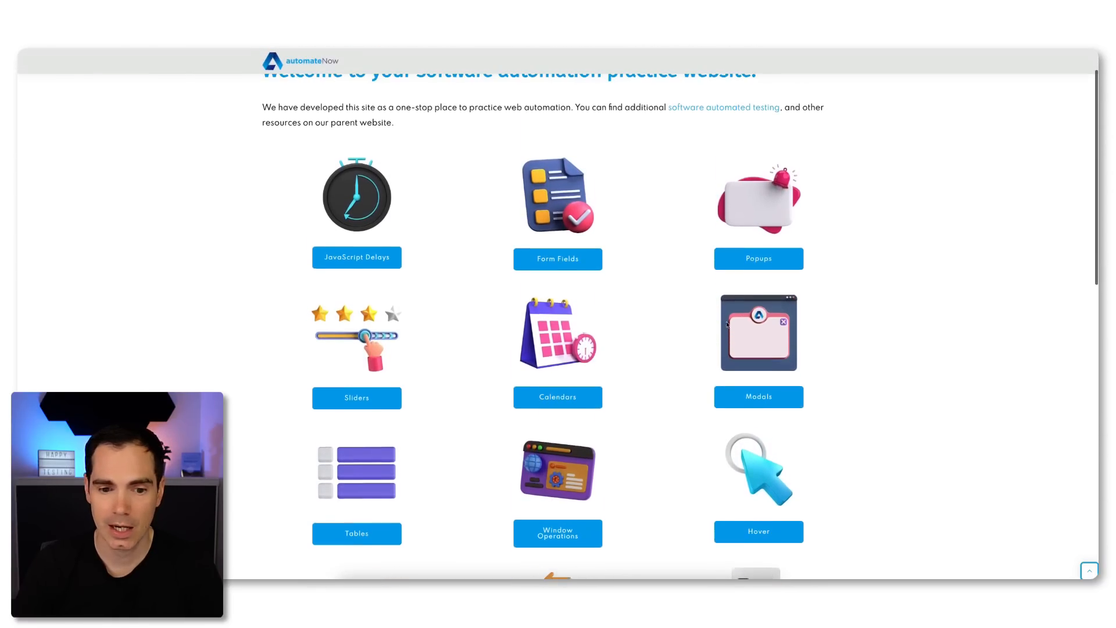
scroll(down, 3)
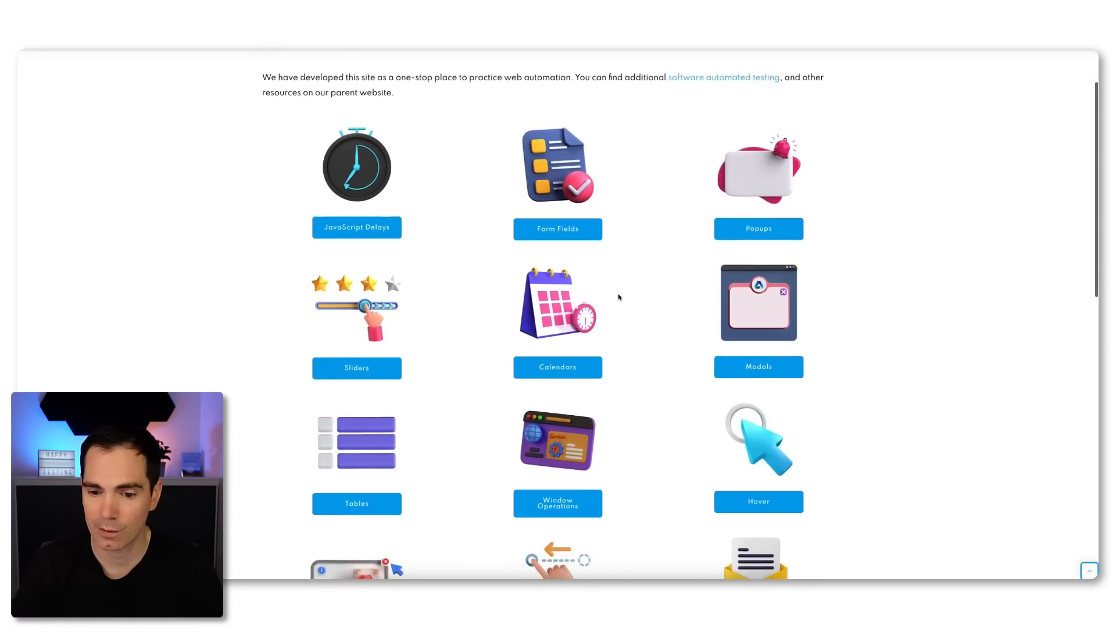
scroll(down, 3)
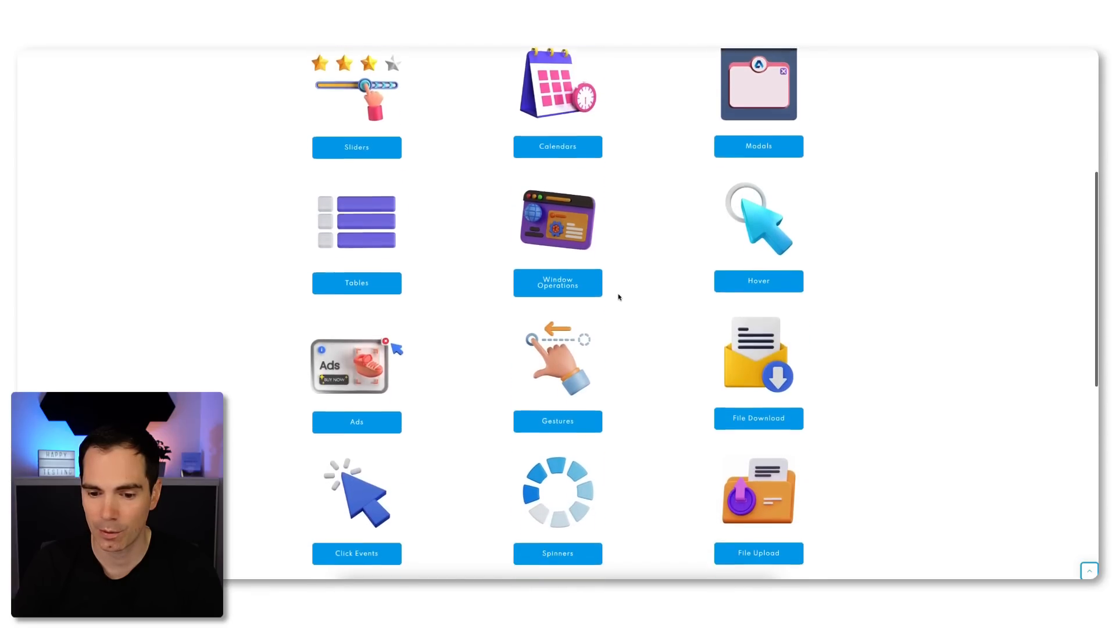
scroll(down, 3)
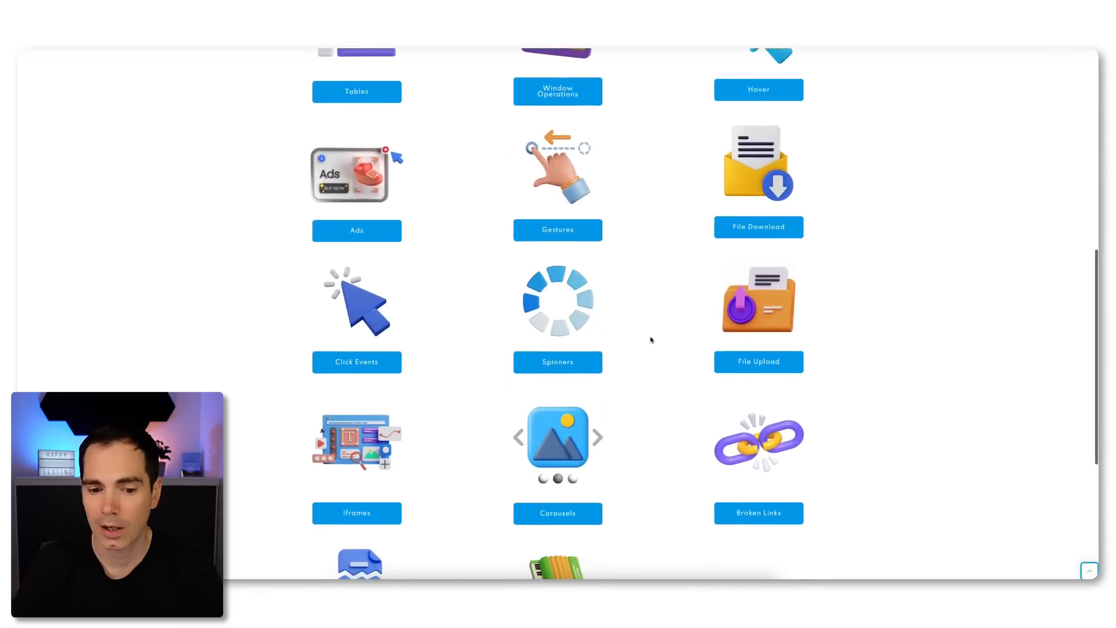
scroll(down, 3)
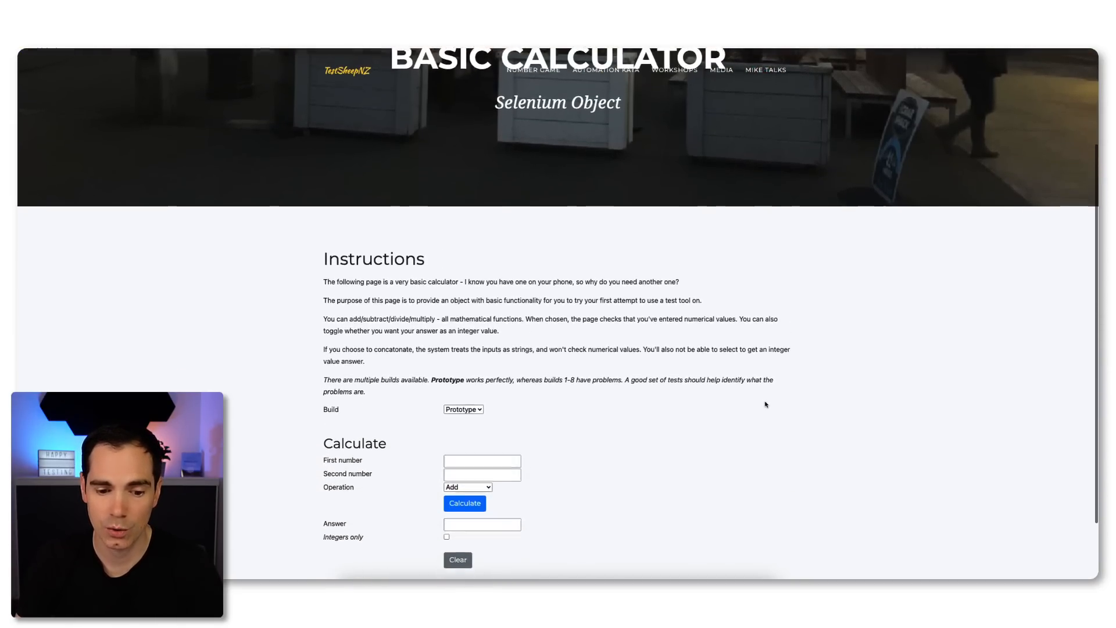
Reveal the calculator's Build dropdown listing Prototype and builds 1 through 9
scroll(down, 3)
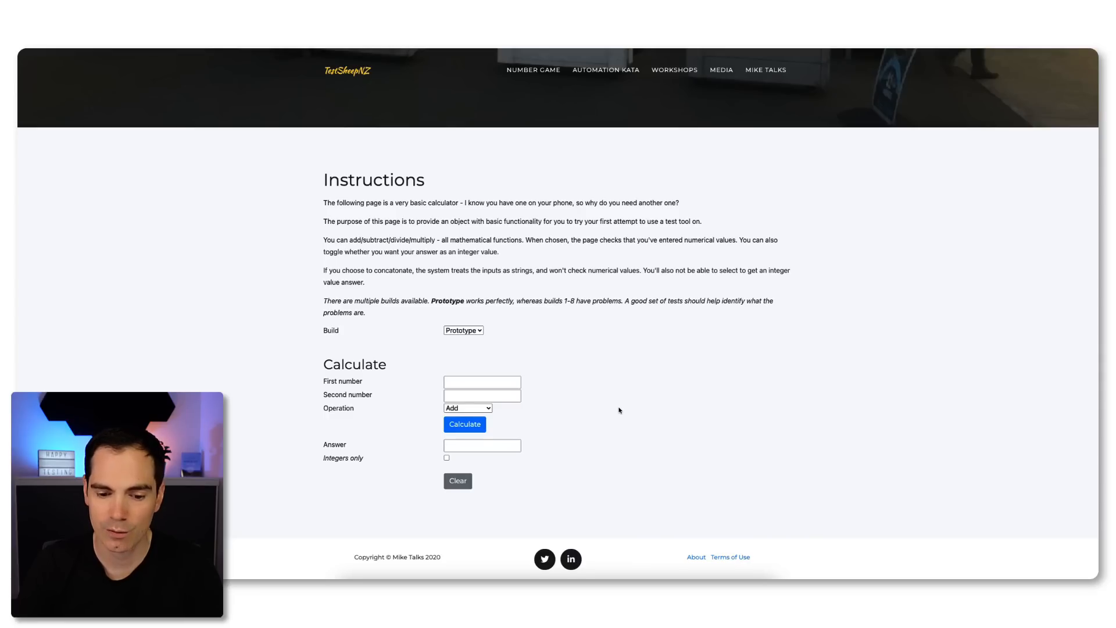
mouse_move(612, 421)
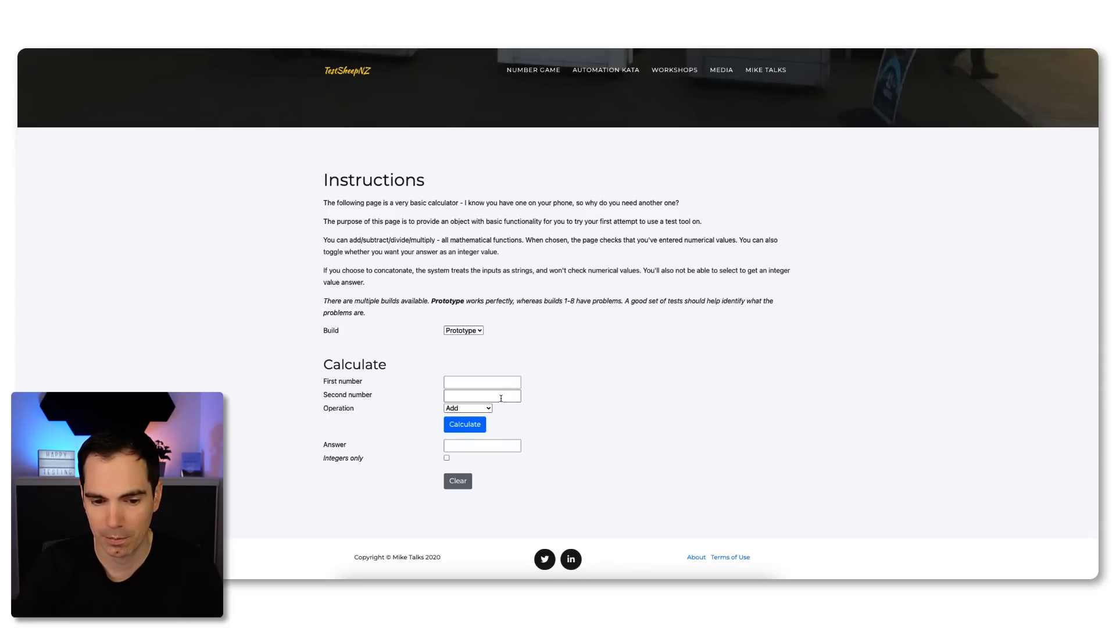
mouse_move(497, 353)
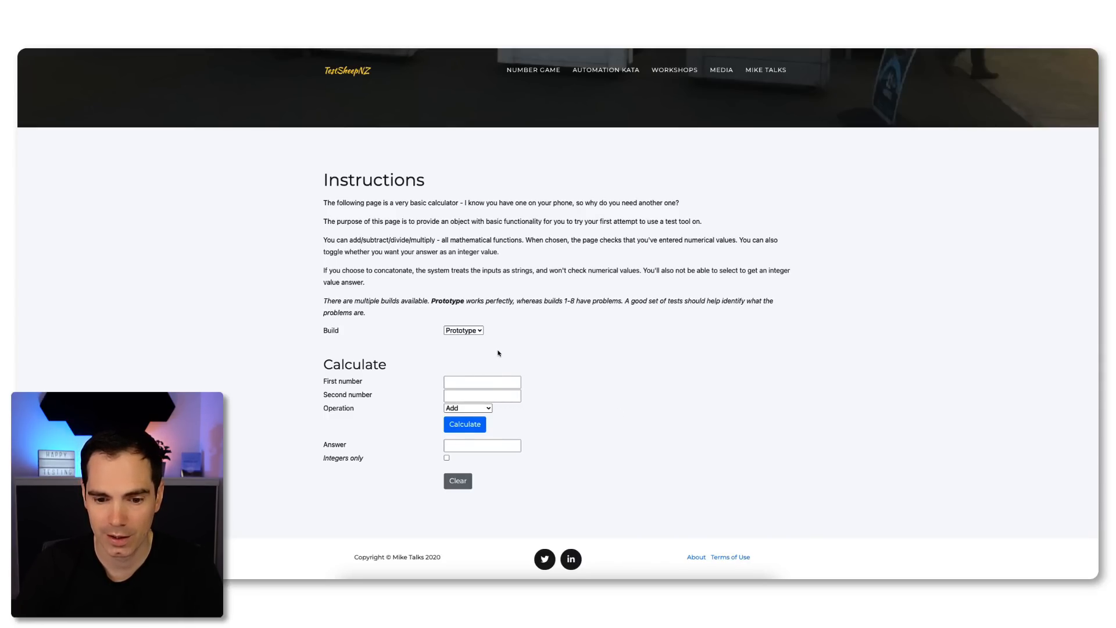
click(463, 330)
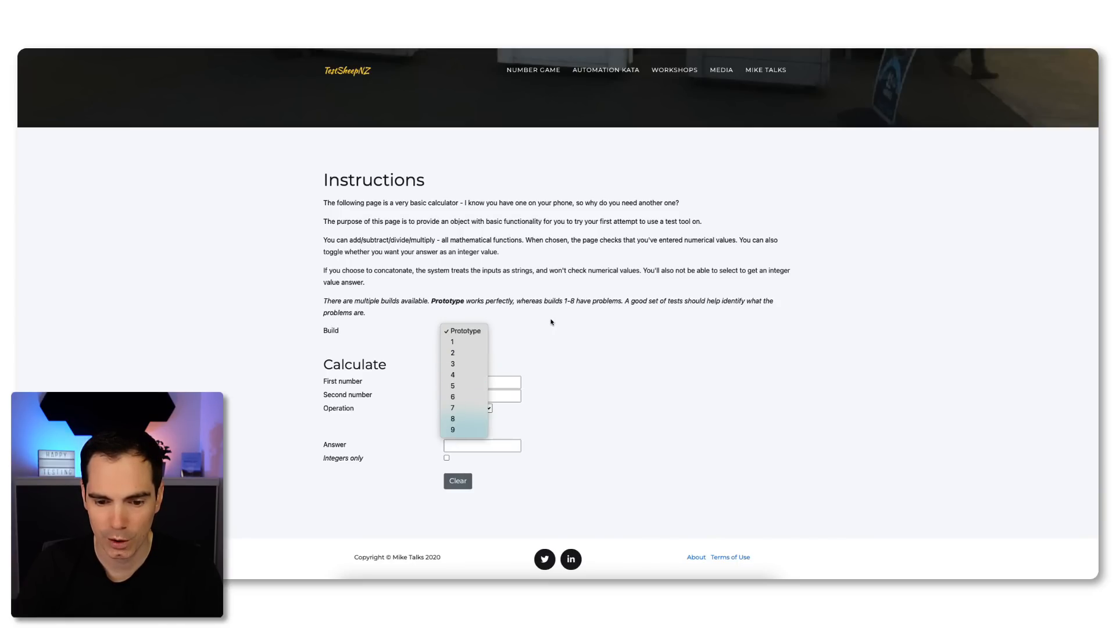
click(463, 331)
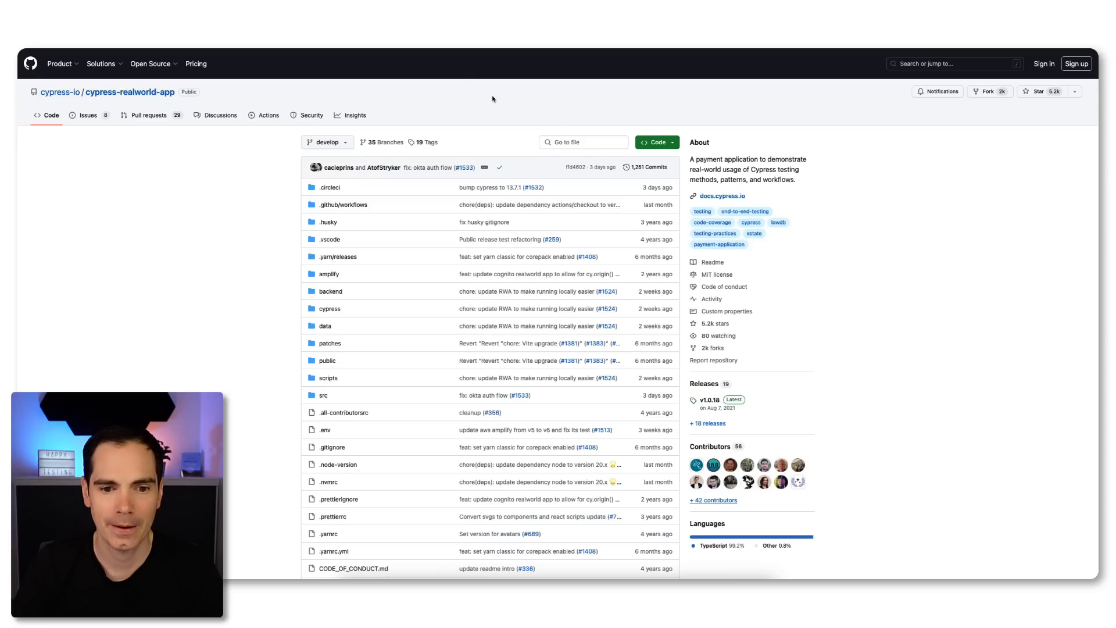
mouse_move(875, 369)
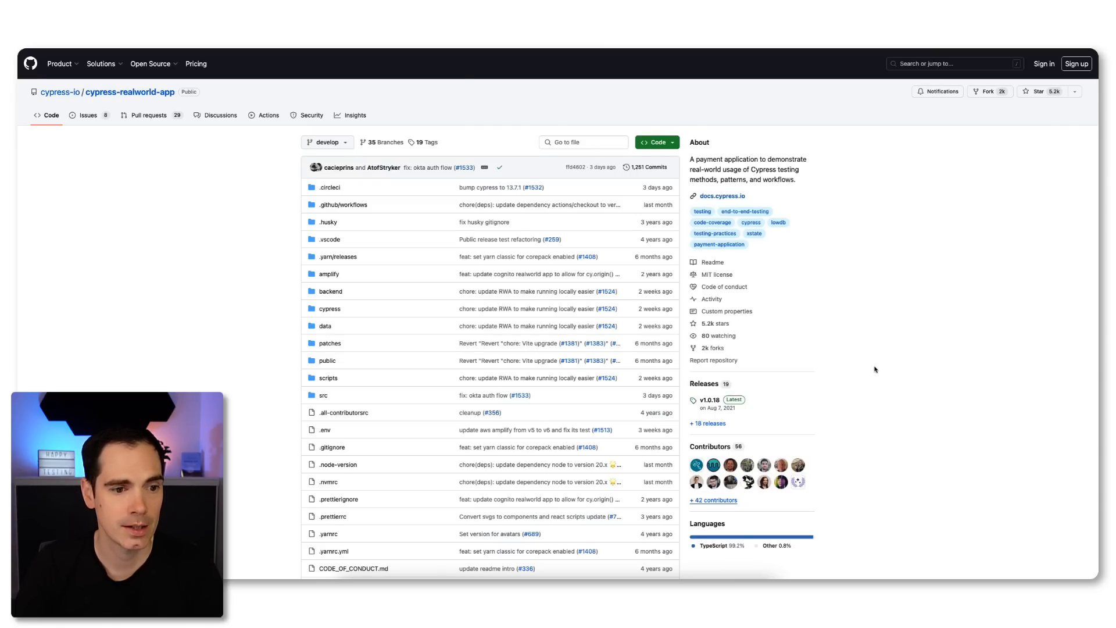
mouse_move(835, 422)
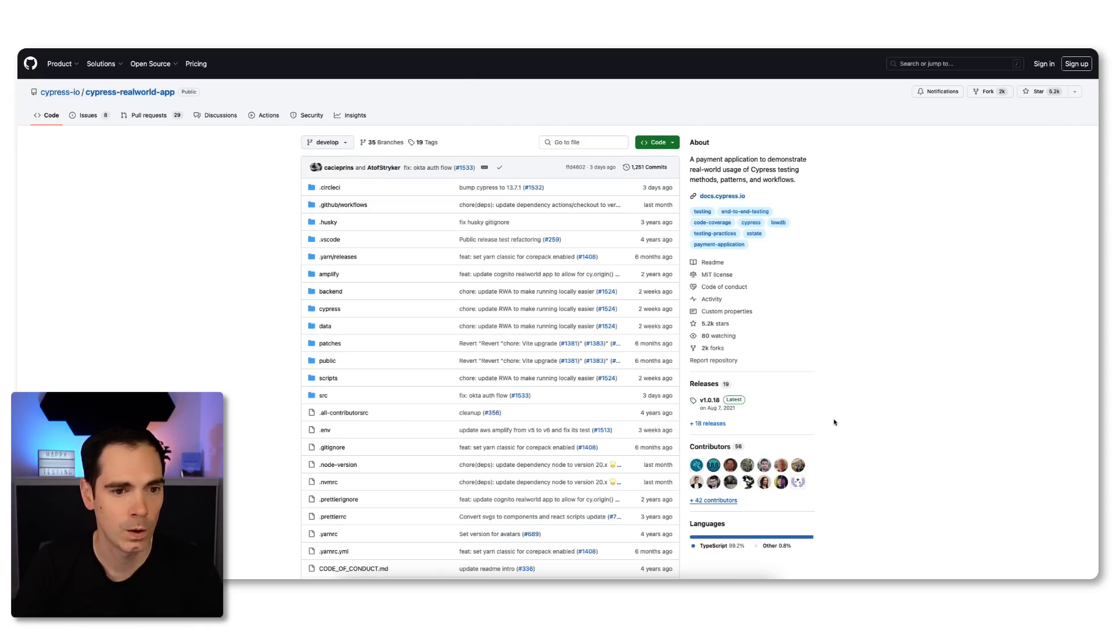
Scroll the cypress-realworld-app README through setup, running Cypress, database and NPM scripts sections
scroll(down, 3)
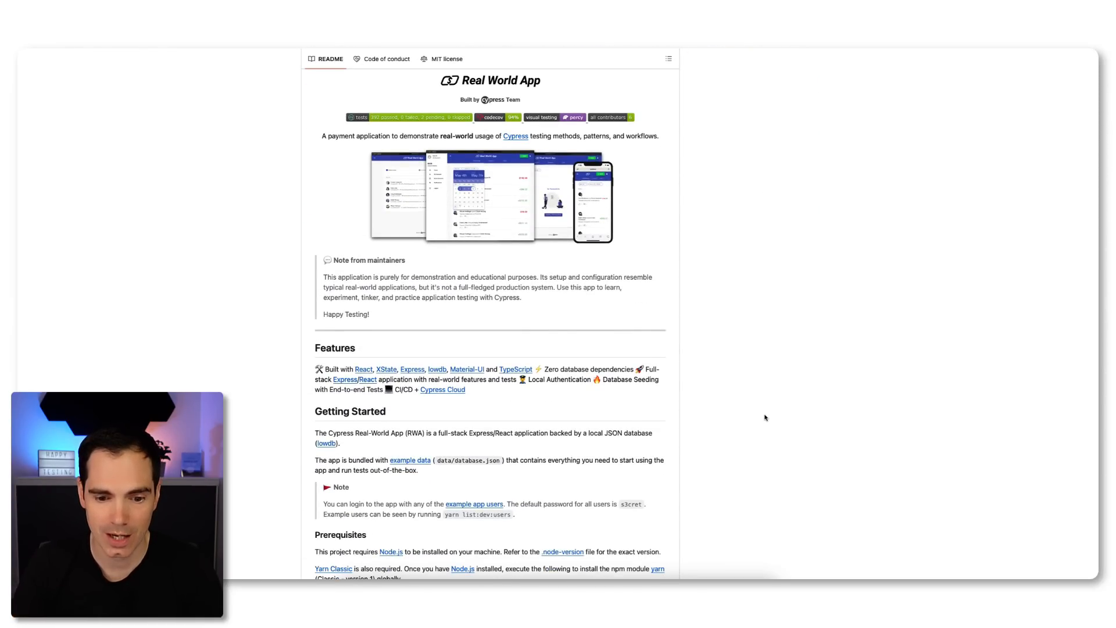
scroll(down, 3)
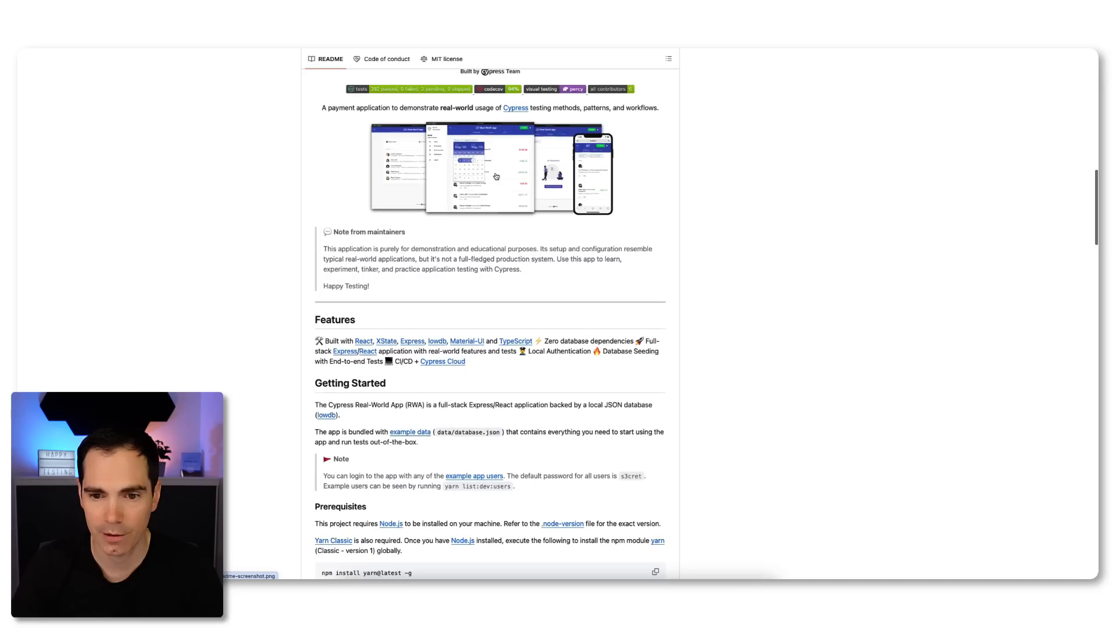
mouse_move(621, 183)
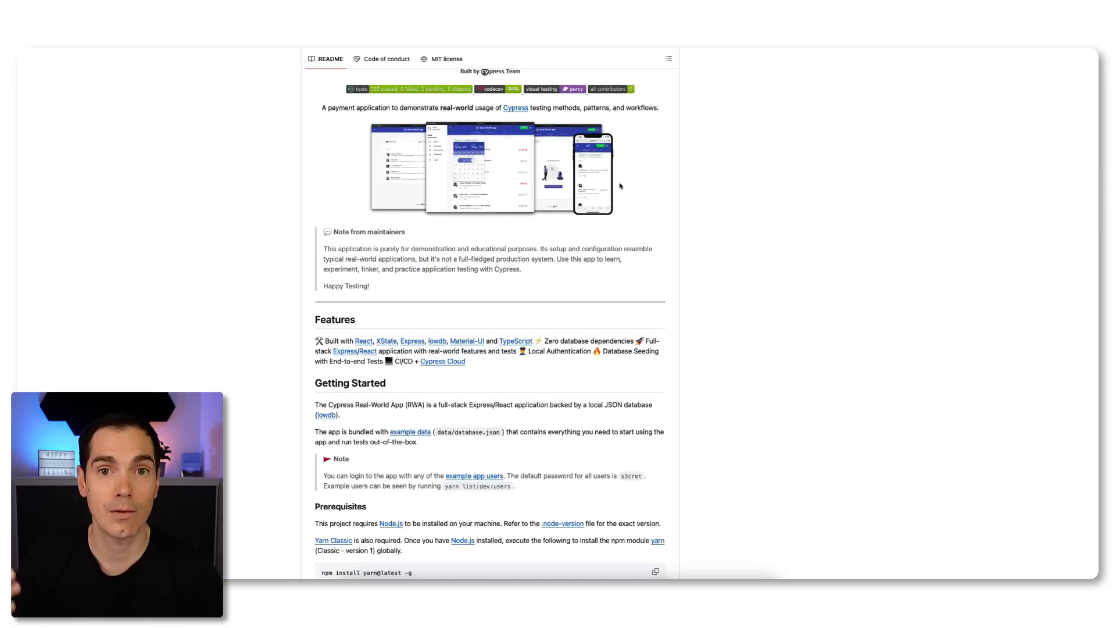
mouse_move(635, 270)
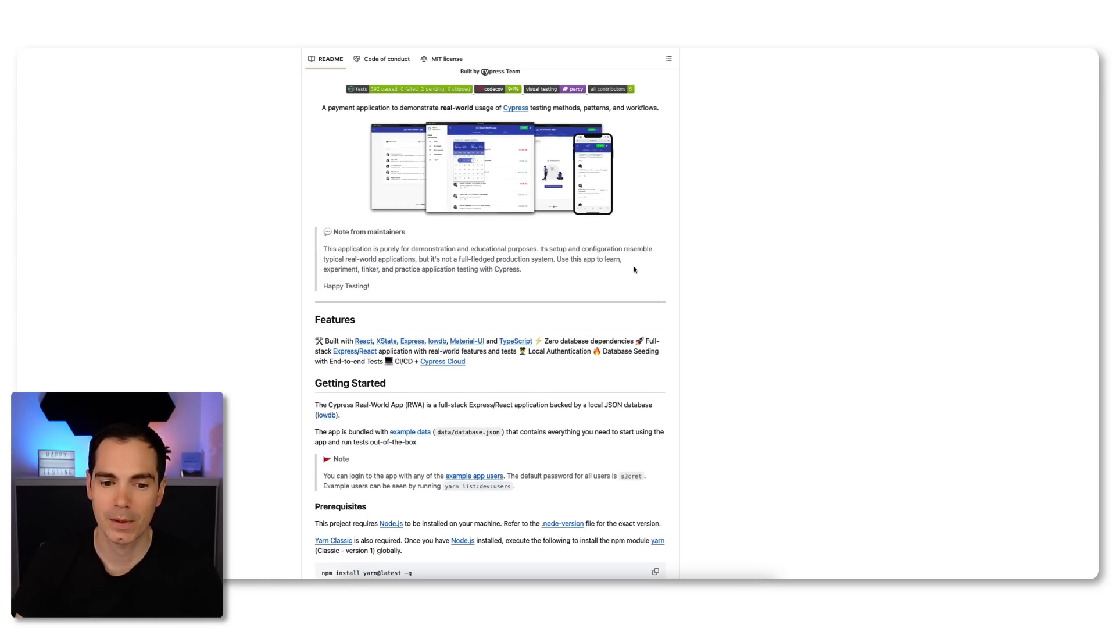
scroll(down, 3)
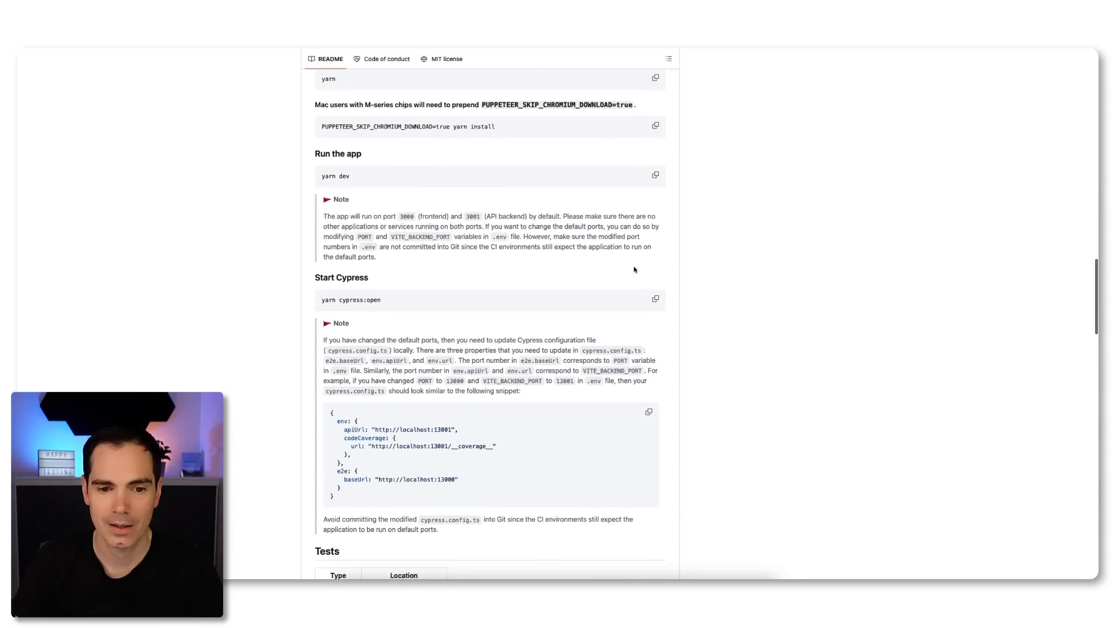
scroll(down, 3)
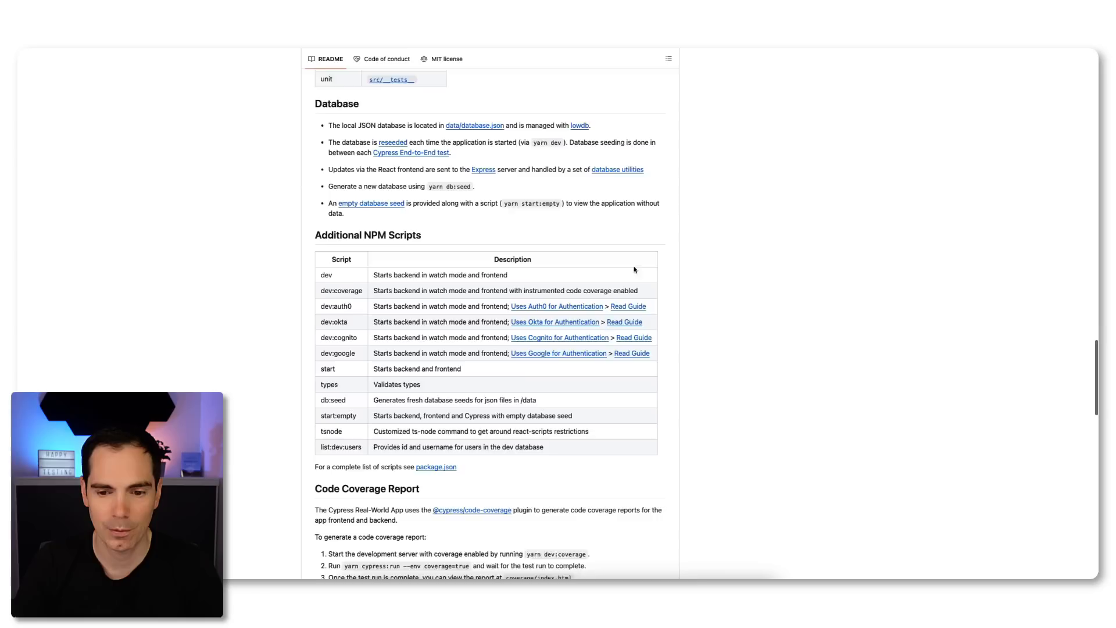
scroll(down, 3)
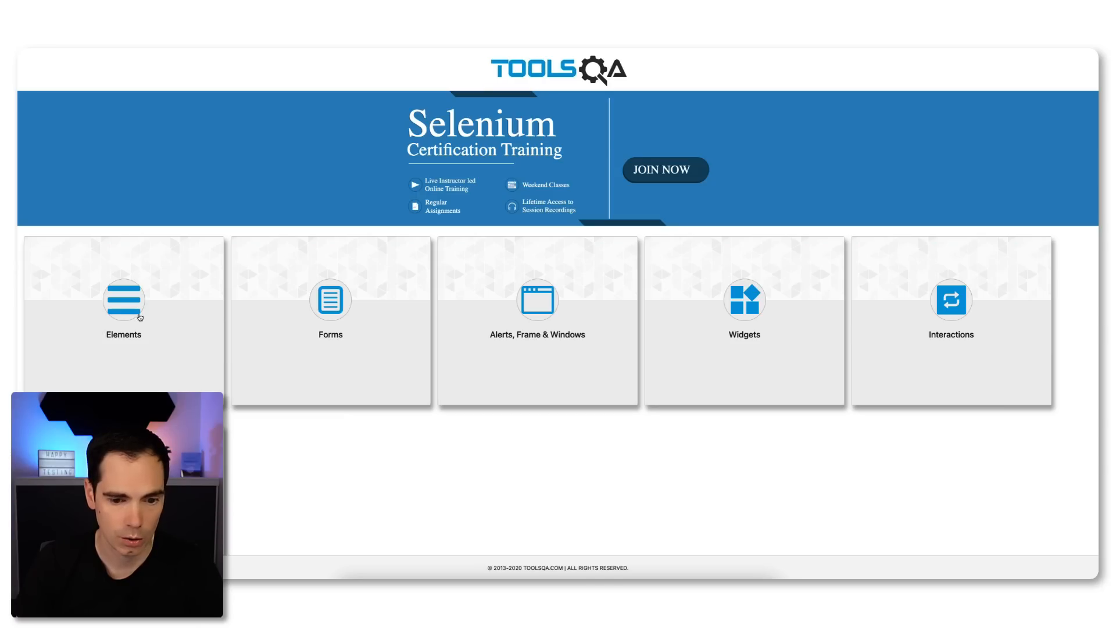
mouse_move(333, 311)
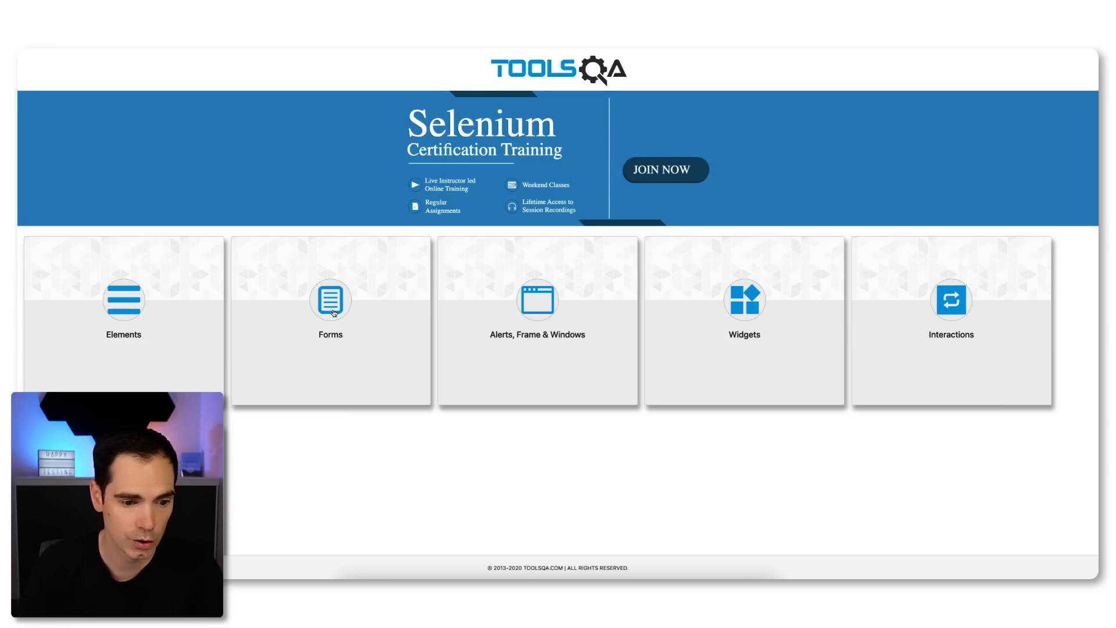
Reach the Check Box page via Elements and expand Documents to show WorkSpace and Office
click(123, 300)
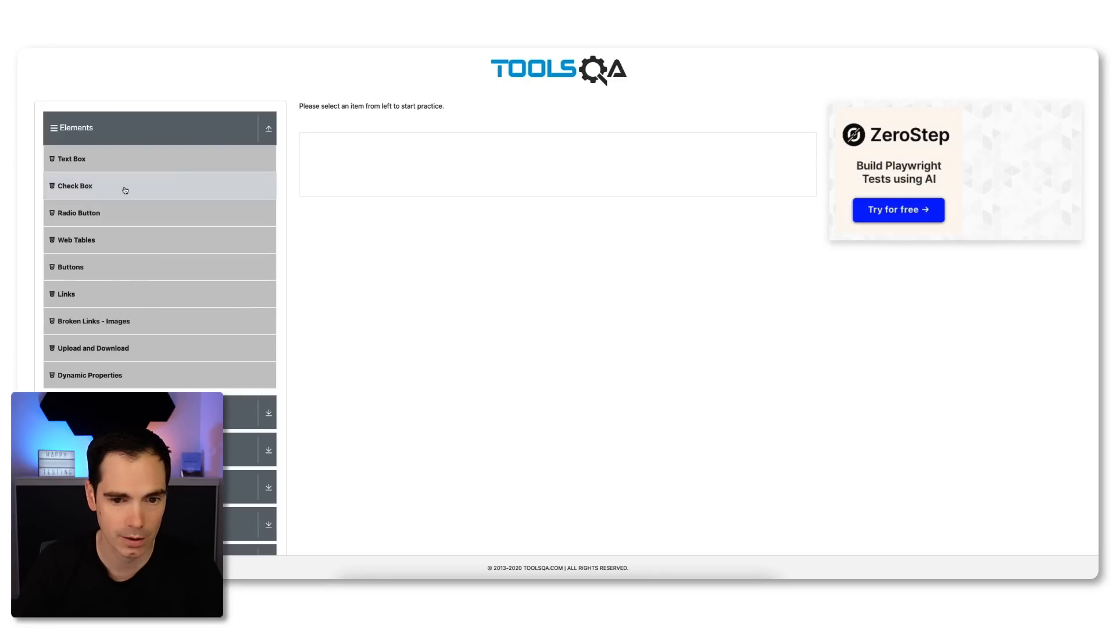
click(74, 186)
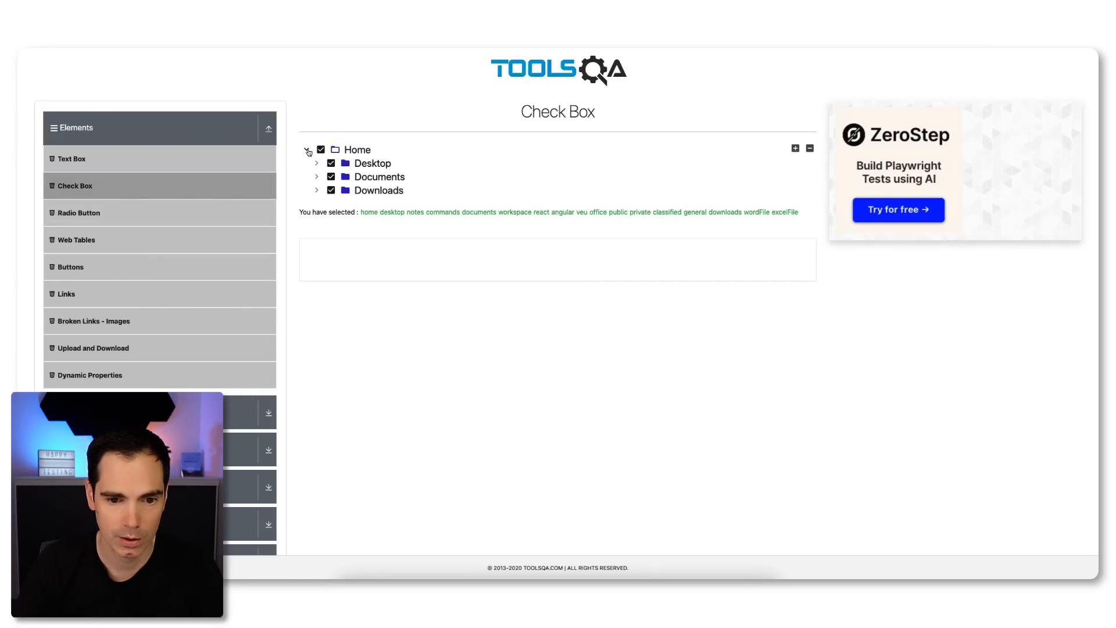
click(316, 177)
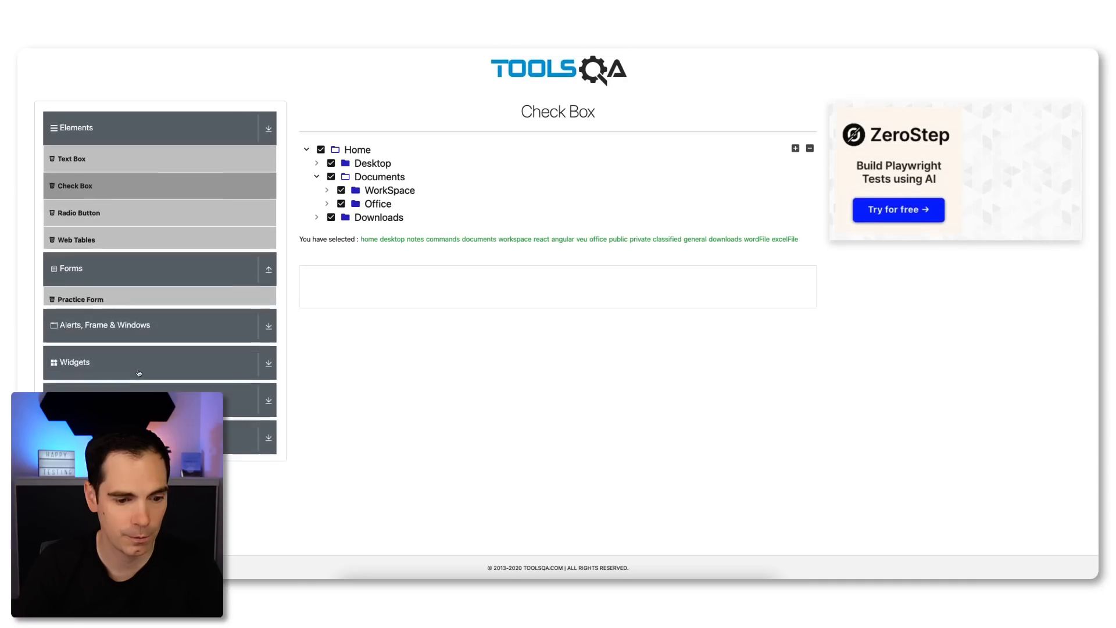
click(80, 300)
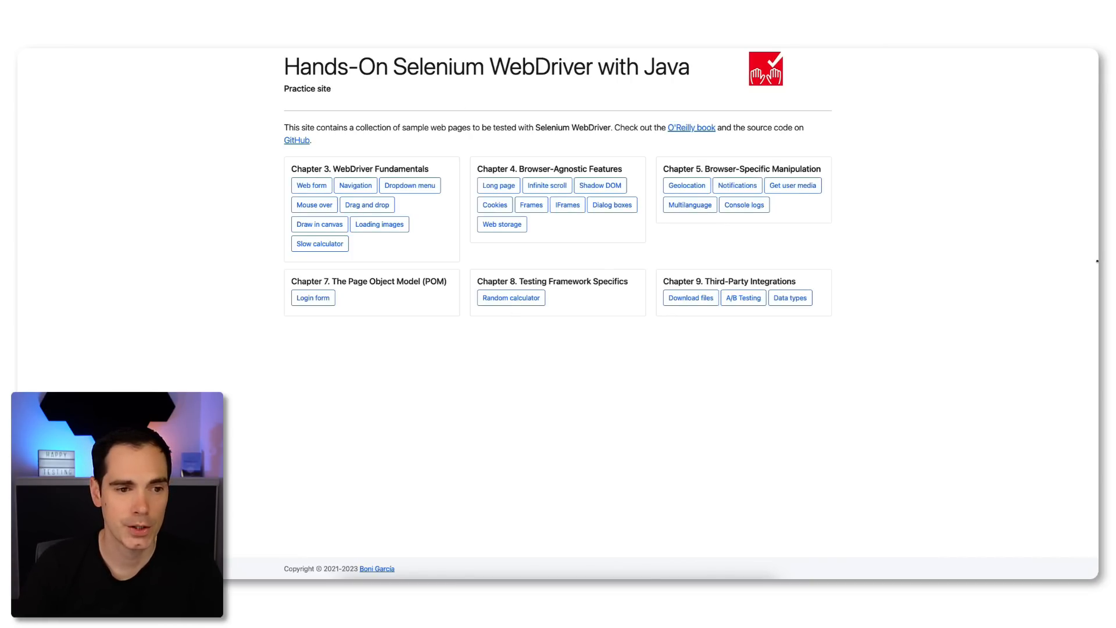
mouse_move(861, 232)
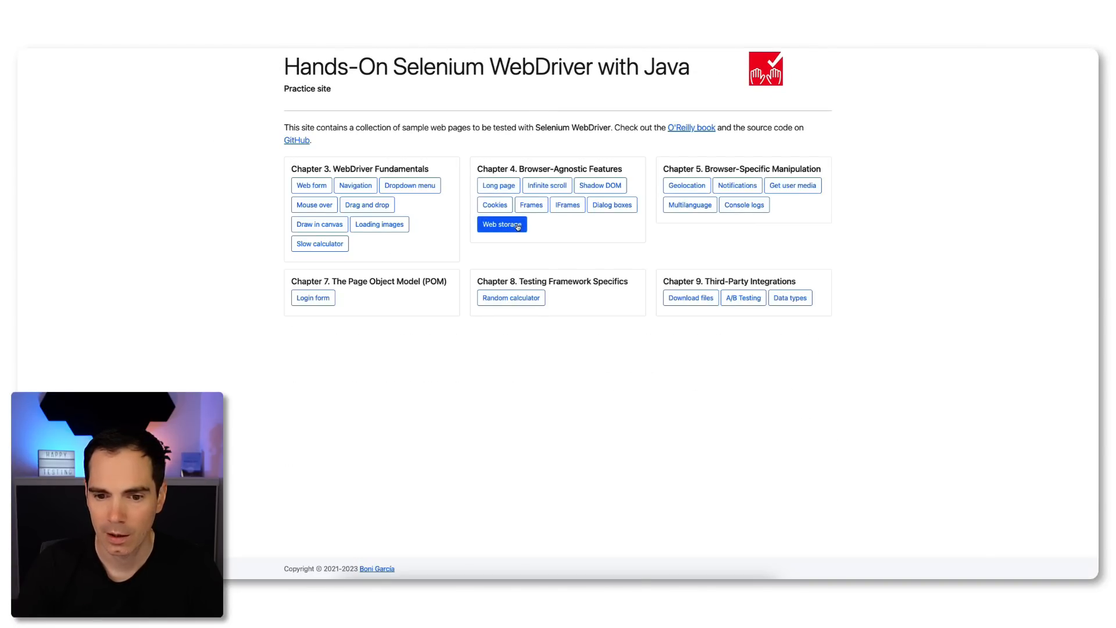
Go to the Web storage practice page from the chapter-grouped index
click(502, 224)
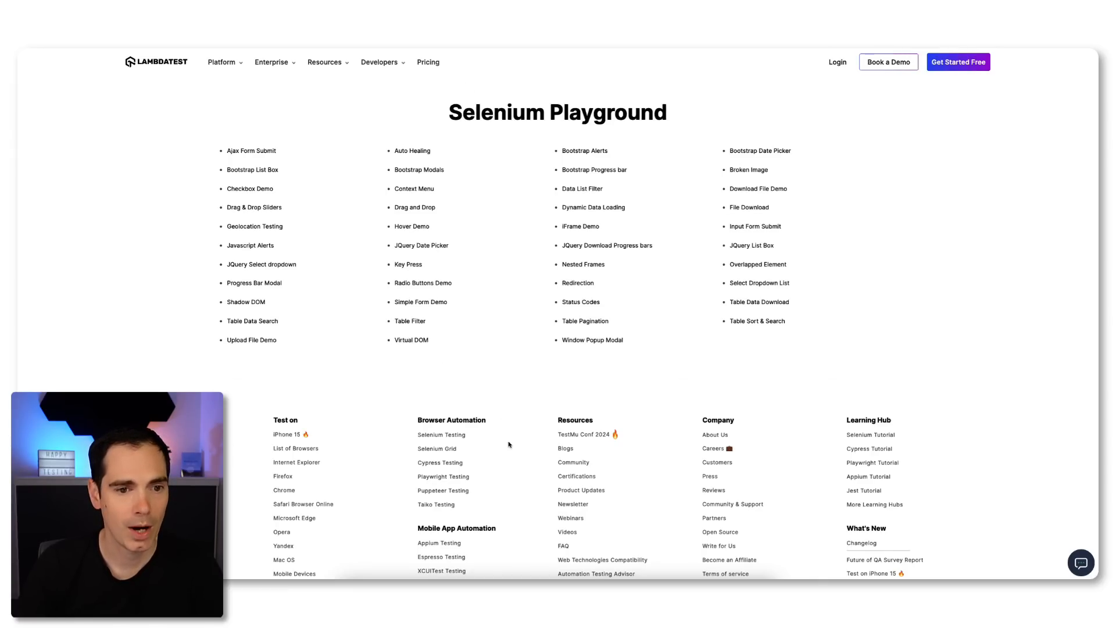
mouse_move(502, 476)
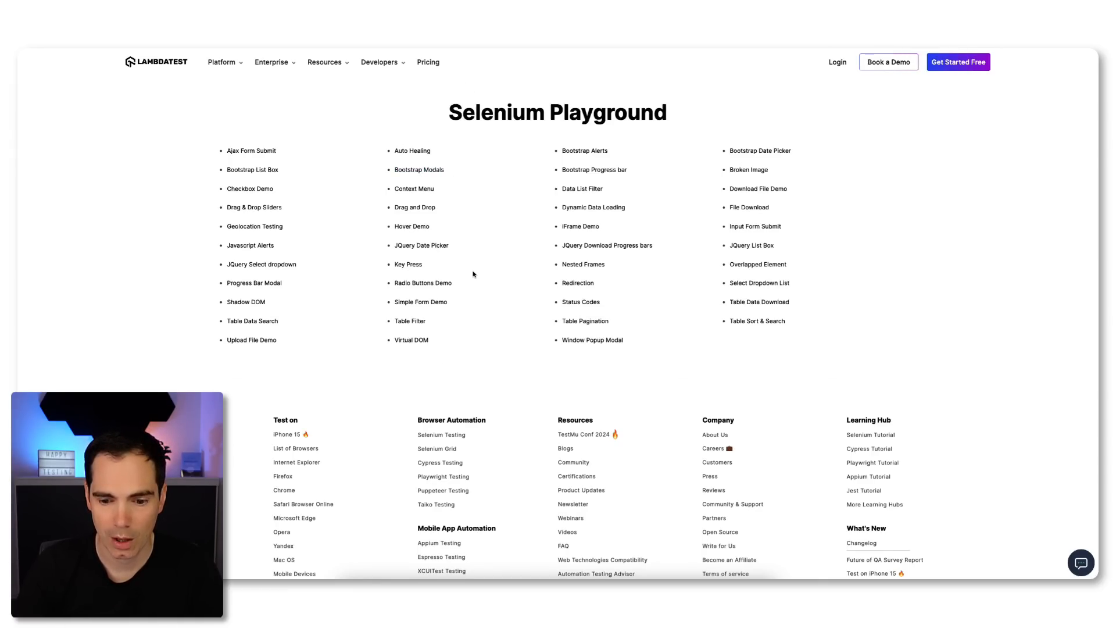
mouse_move(585, 150)
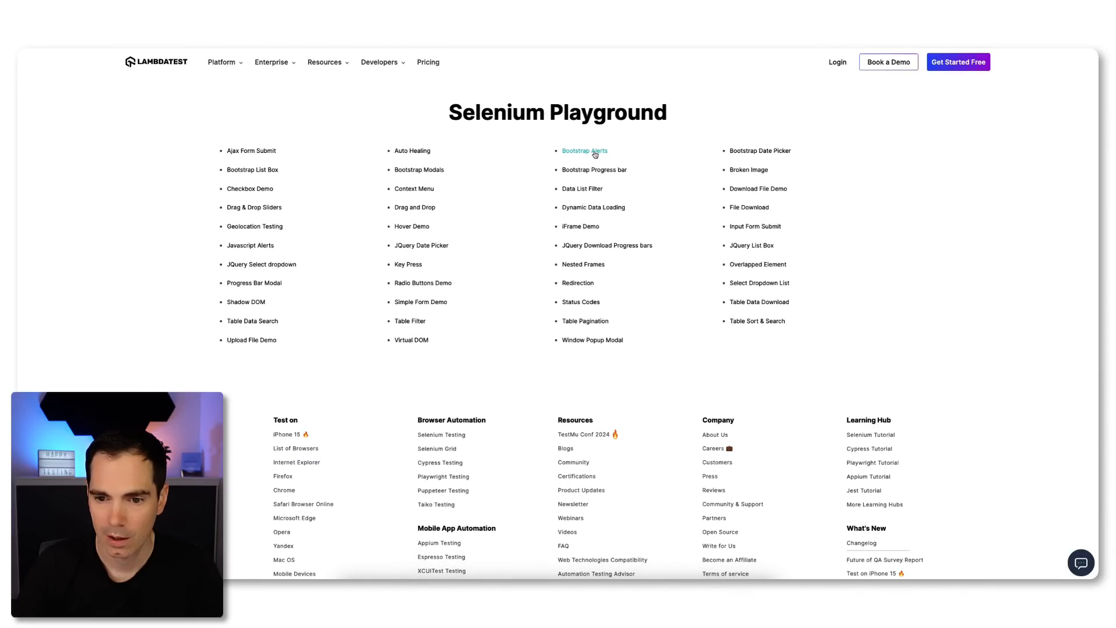
Show the Bootstrap Alert Messages demo with autoclosable and normal success and info options
click(583, 150)
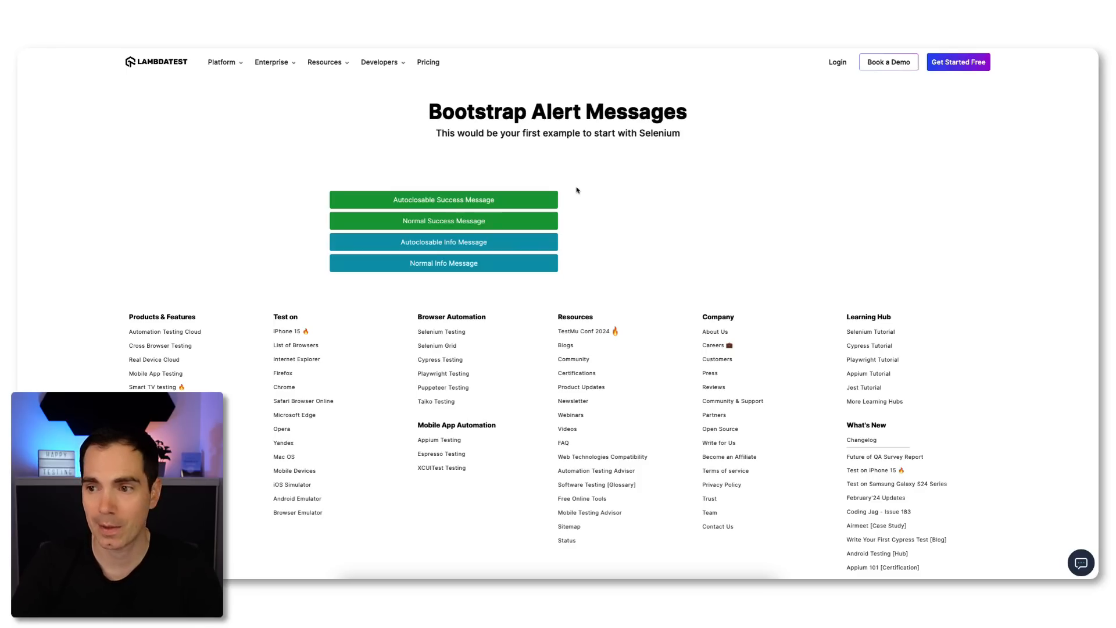
mouse_move(552, 191)
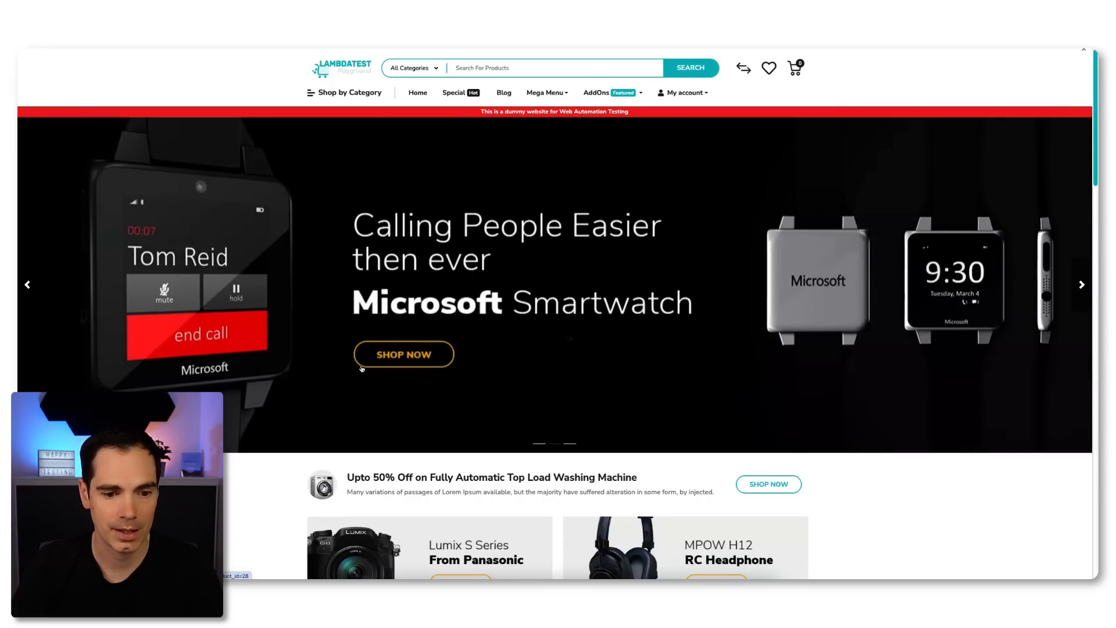
Scroll the eCommerce Playground storefront past the Microsoft Smartwatch banner and promotions
scroll(down, 3)
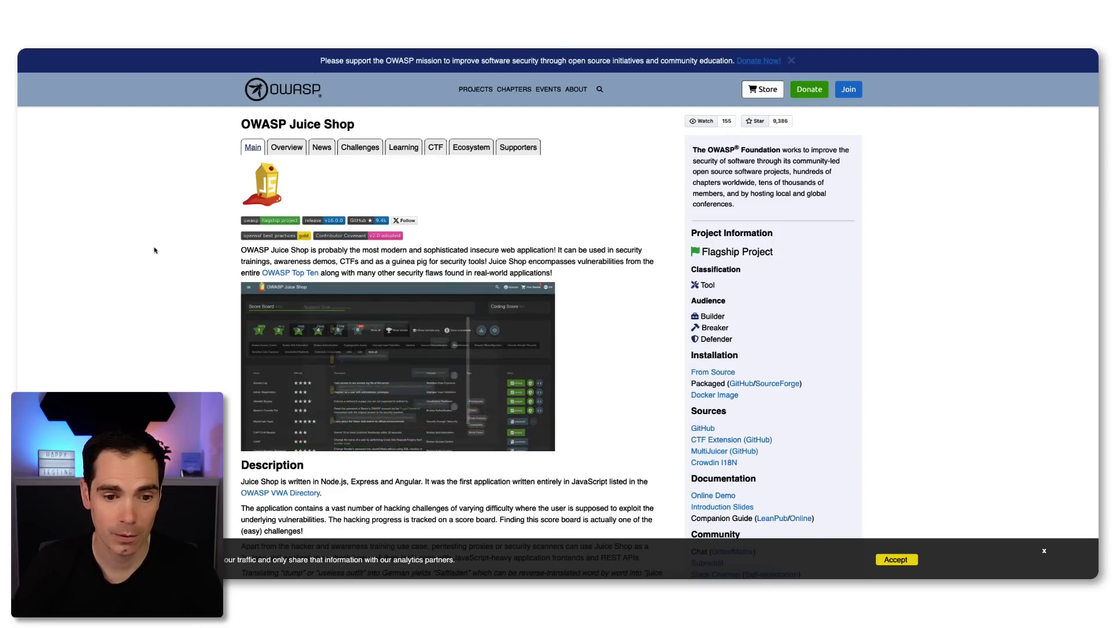
Scroll the OWASP Juice Shop project page through its Description and Testimonials sections
scroll(down, 3)
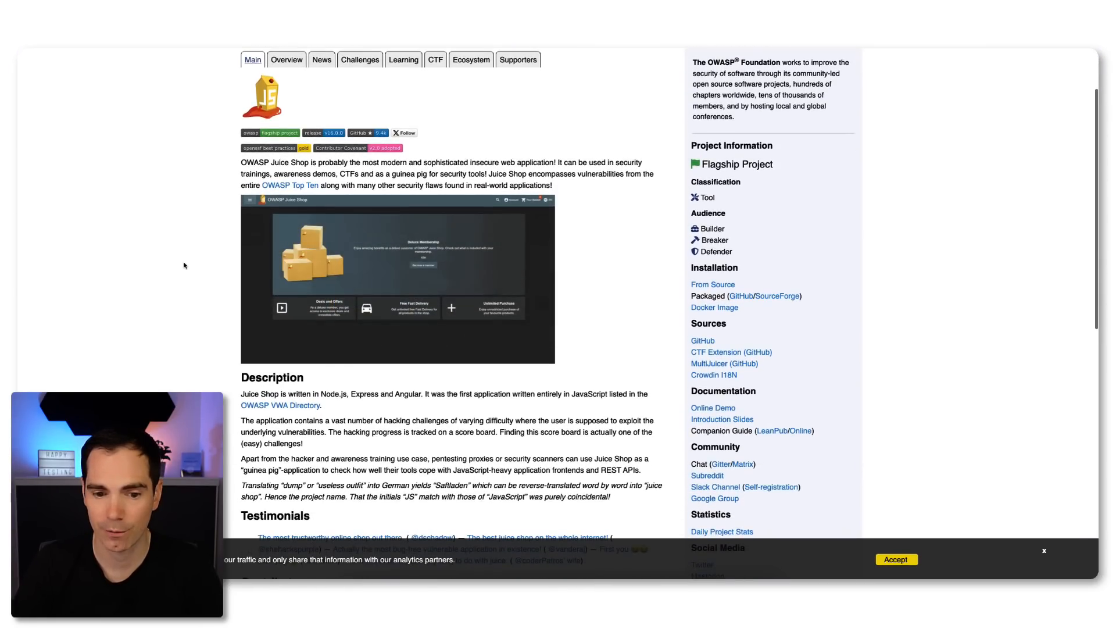
scroll(down, 3)
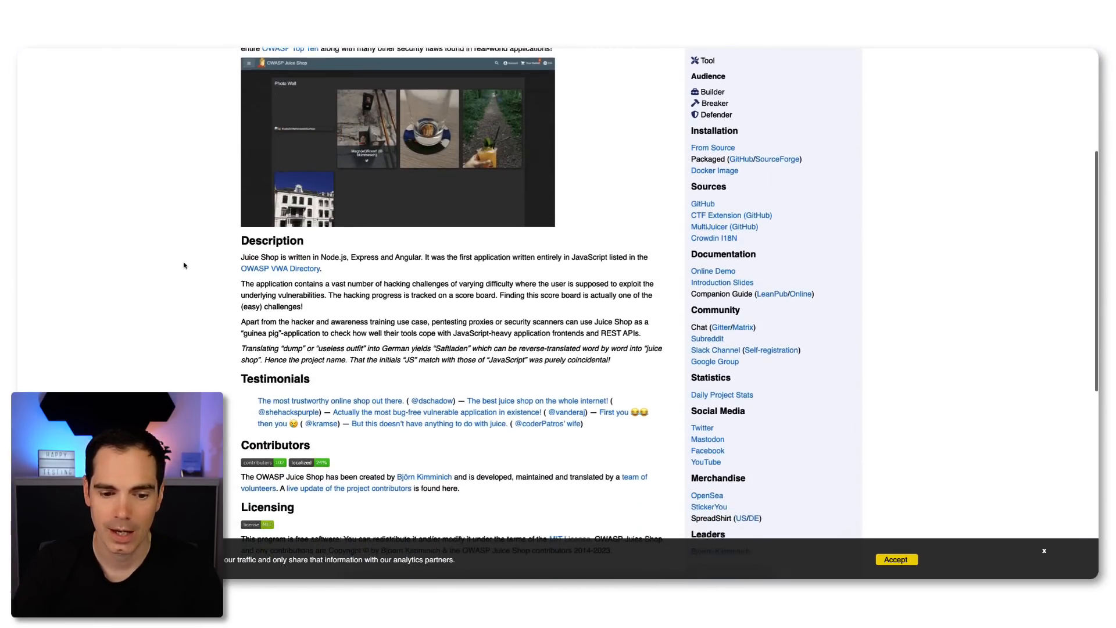
scroll(up, 3)
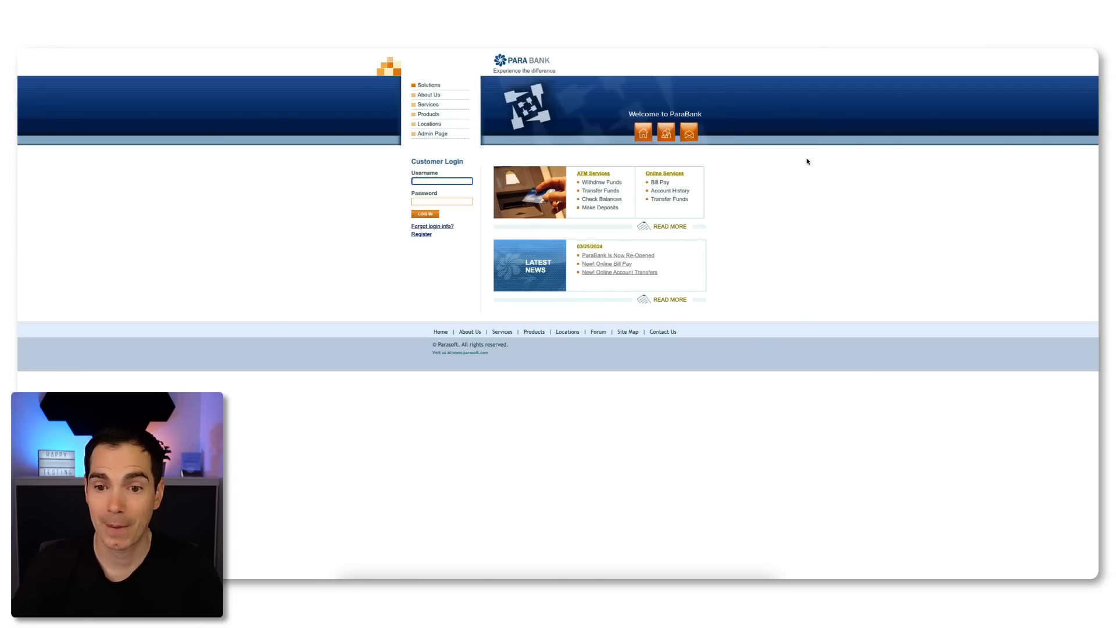
mouse_move(775, 288)
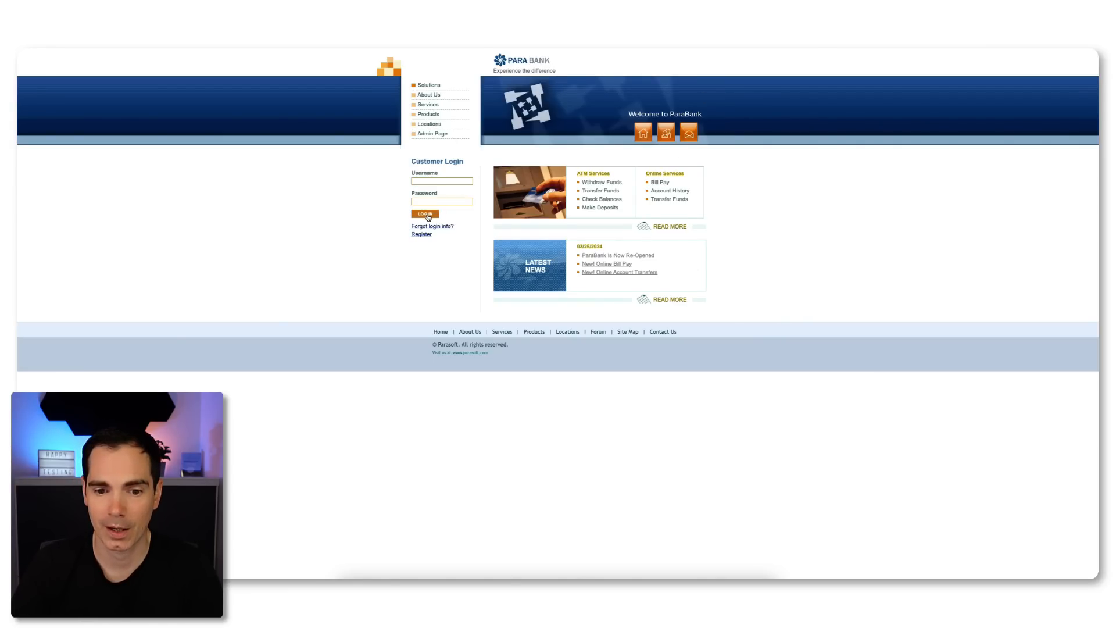
Hover the LOG IN button on the ParaBank customer login form
click(424, 214)
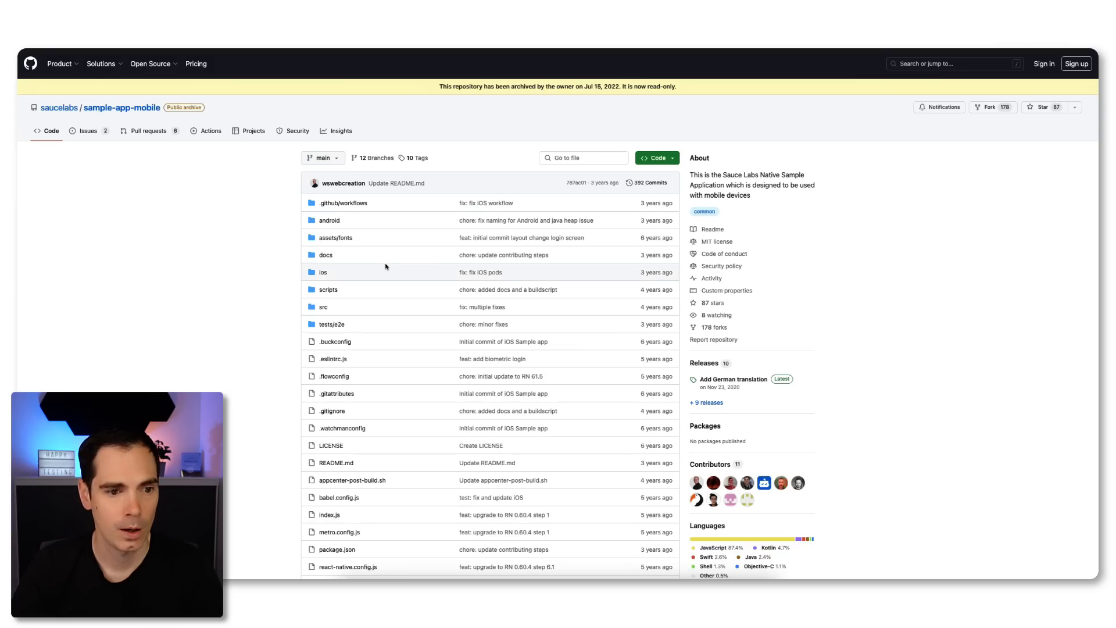
mouse_move(156, 308)
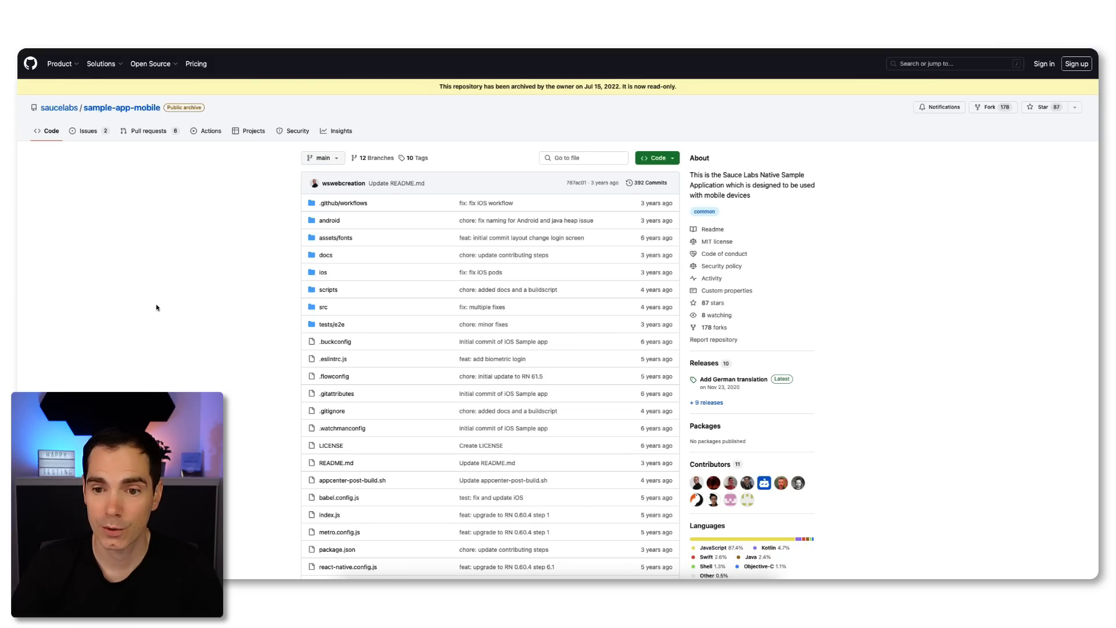
mouse_move(486, 99)
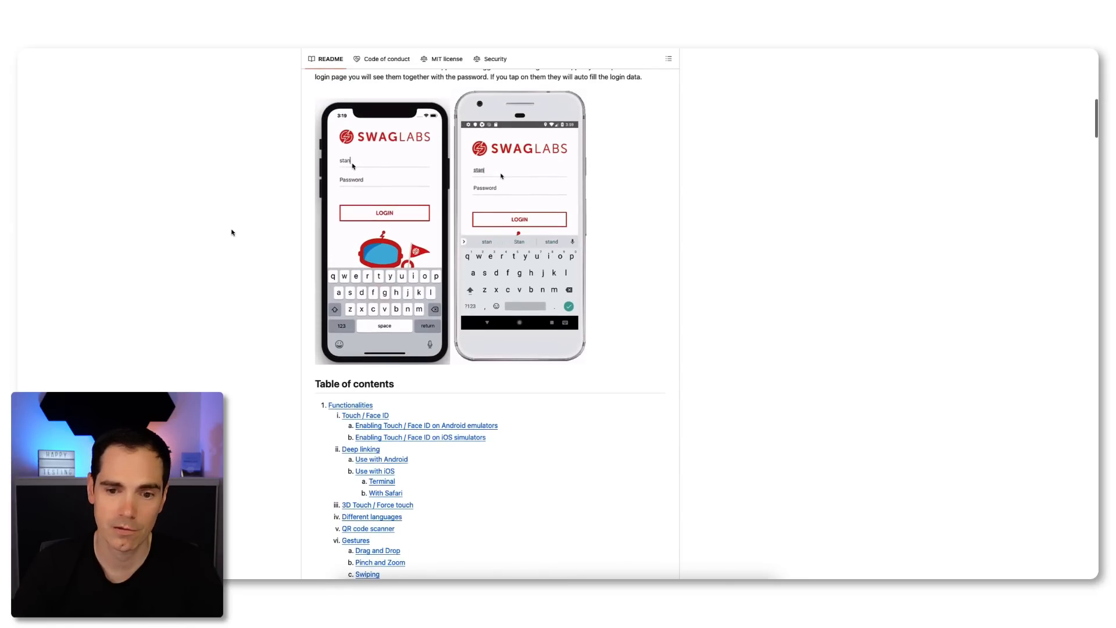
Scroll the sample-app-mobile README down to its table of contents of app functionalities
scroll(down, 3)
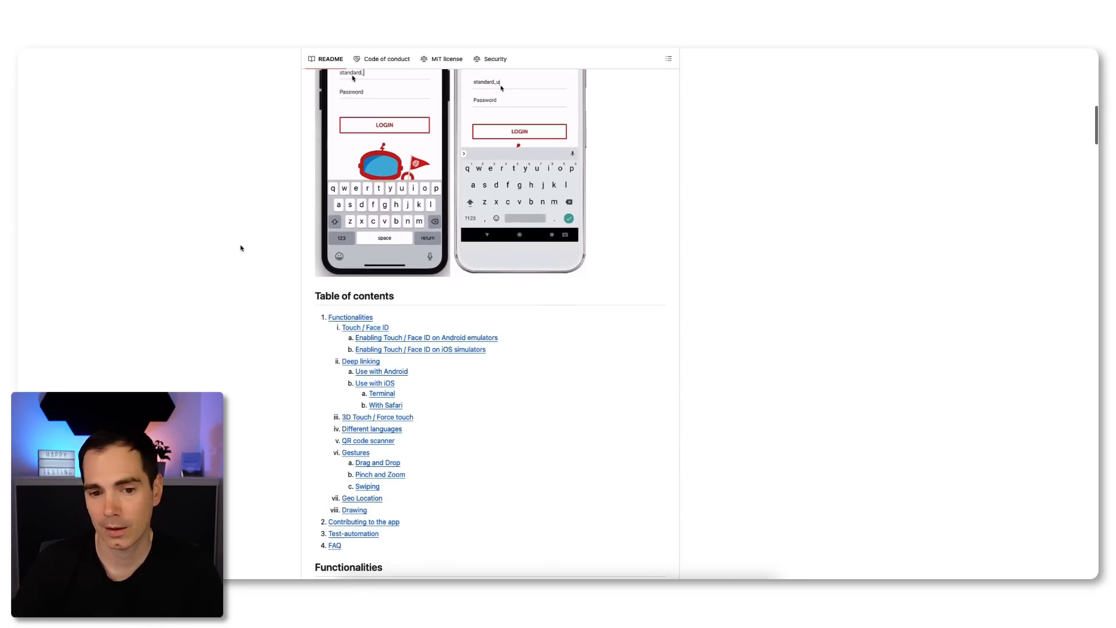
scroll(down, 3)
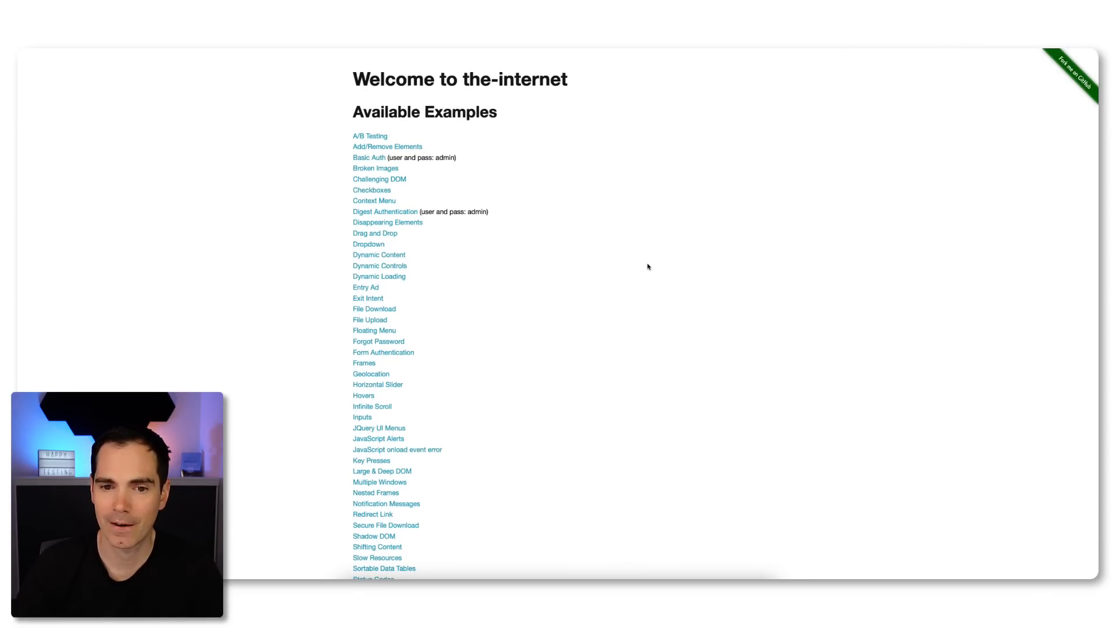
Browse the-internet examples list, visit the Frames example, then return to the full list
scroll(down, 3)
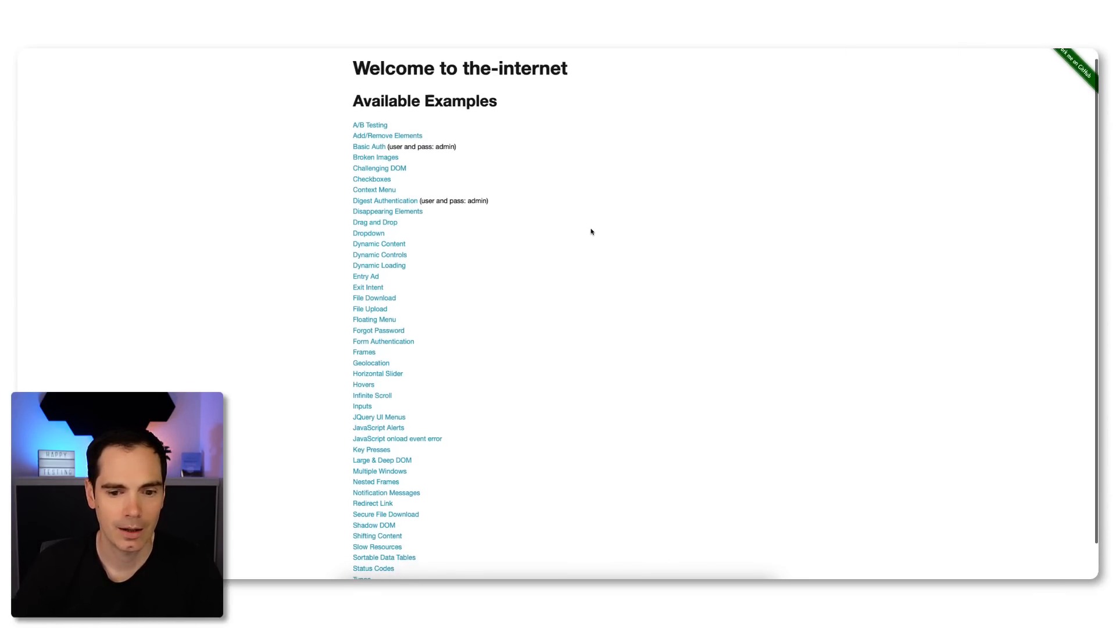
scroll(down, 3)
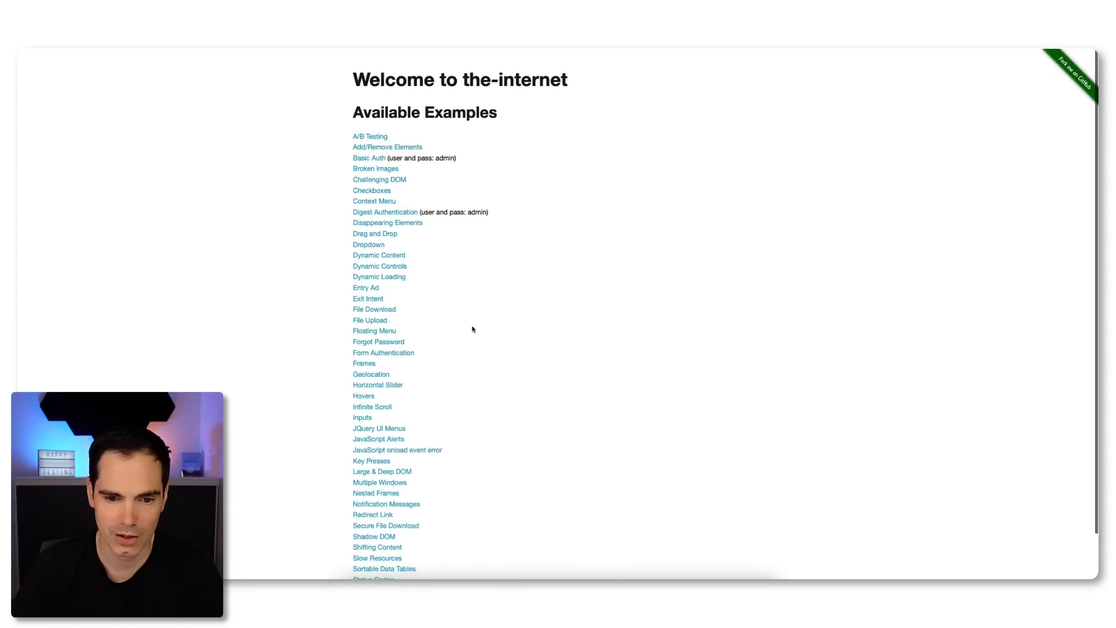
mouse_move(377, 194)
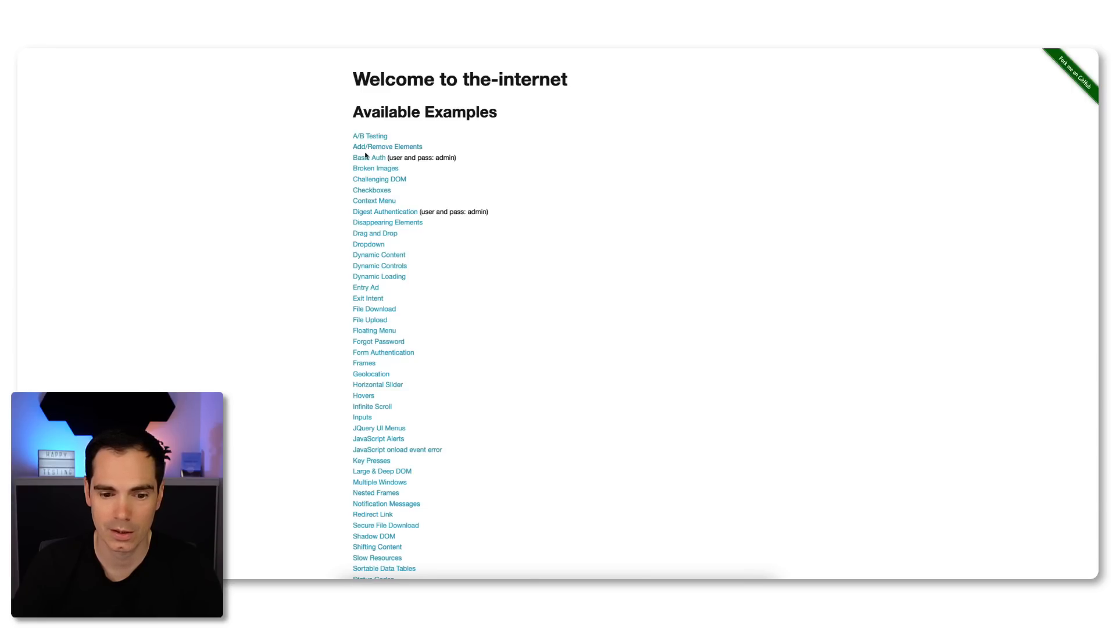
click(364, 363)
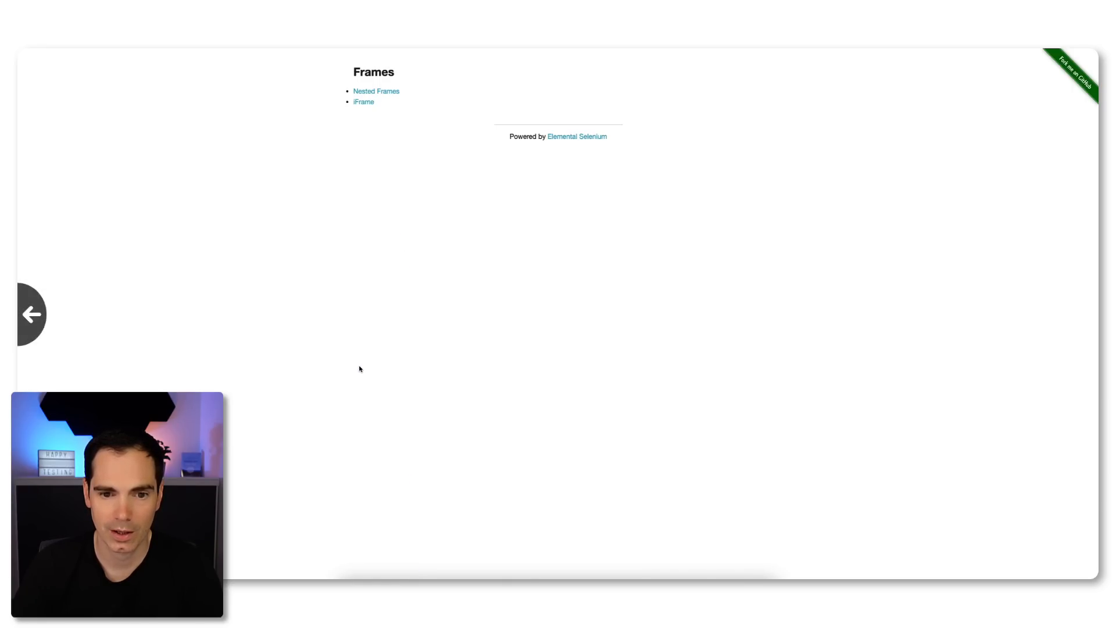
click(32, 314)
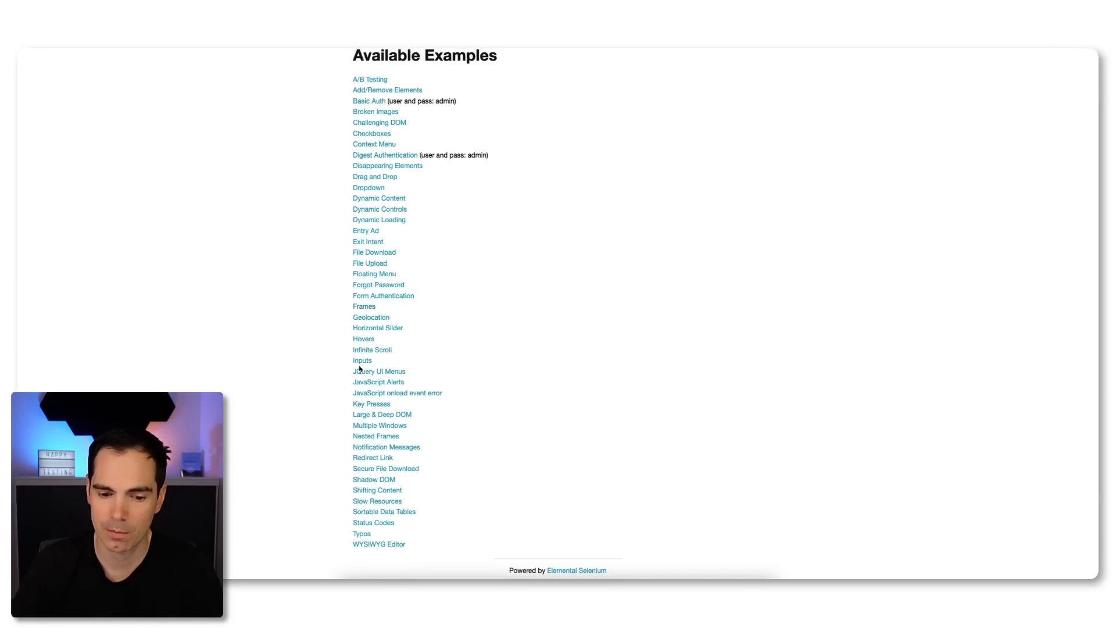
scroll(up, 3)
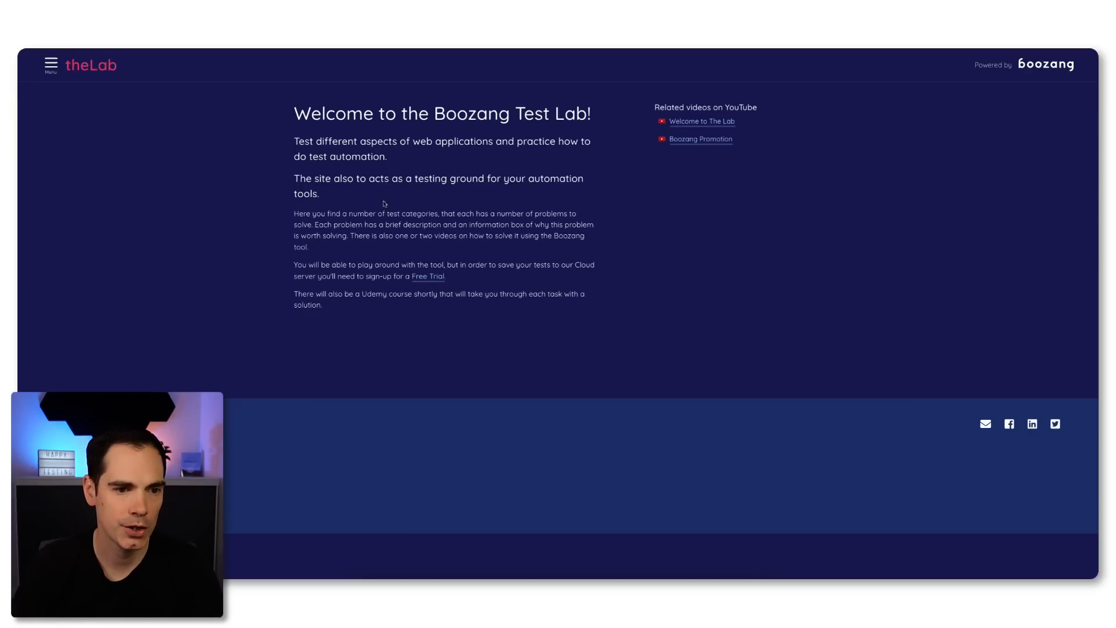
mouse_move(677, 223)
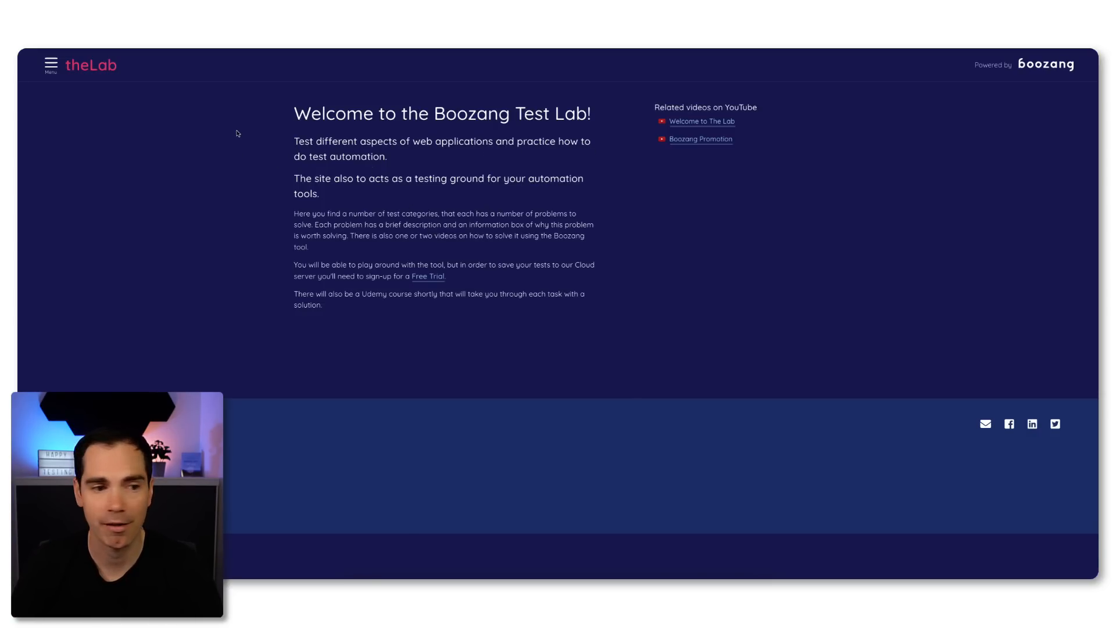
Navigate from the Boozang Test Lab welcome page onward to the next practice site
click(51, 63)
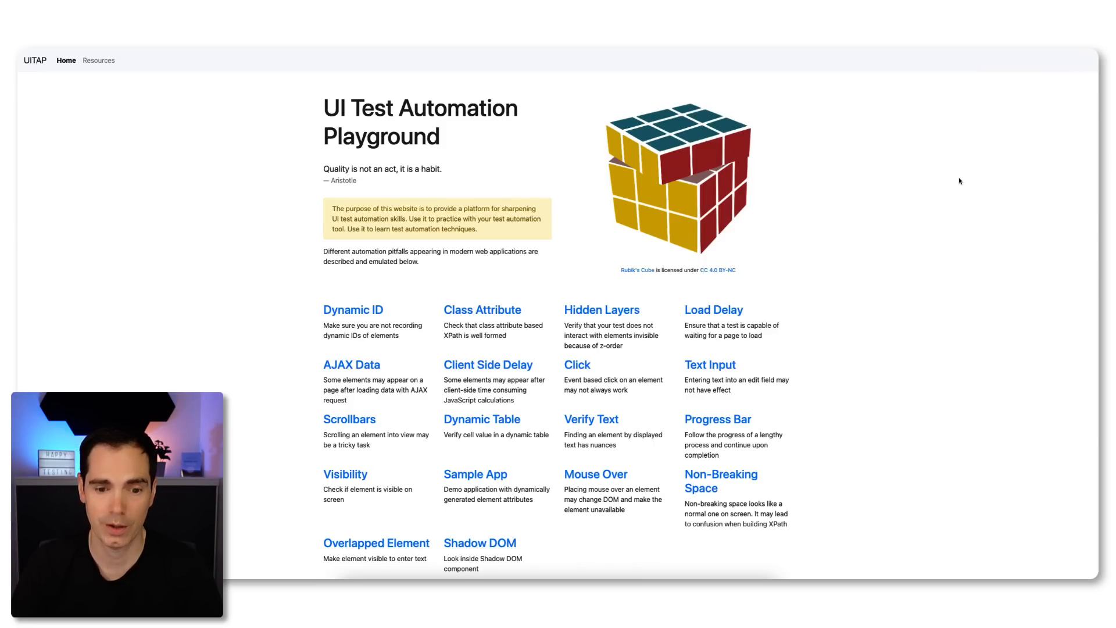
mouse_move(812, 309)
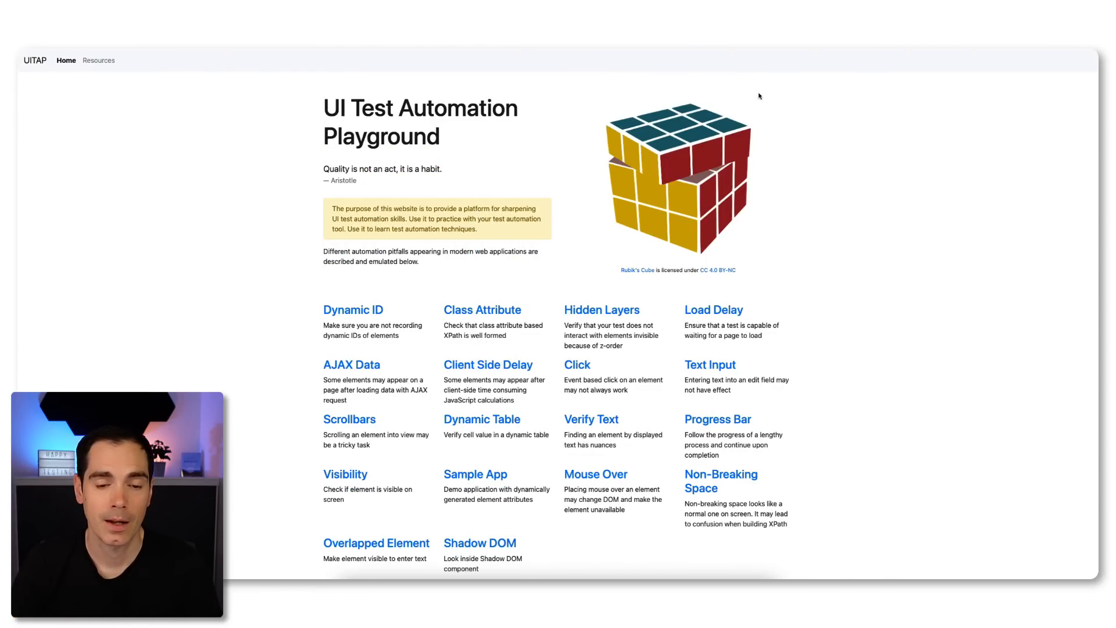
mouse_move(743, 227)
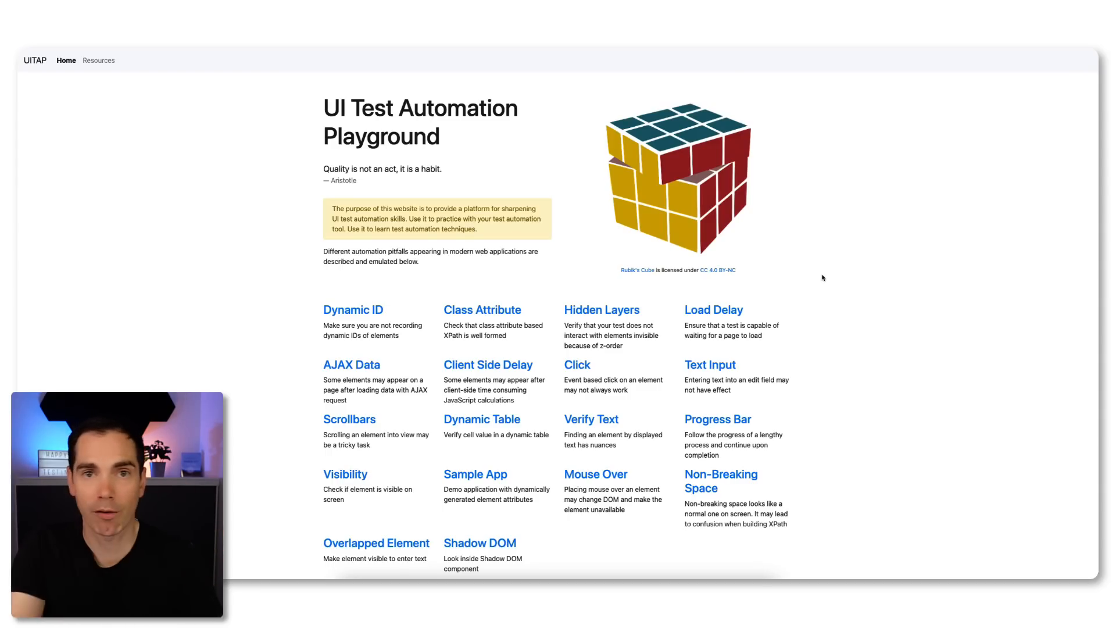
mouse_move(797, 305)
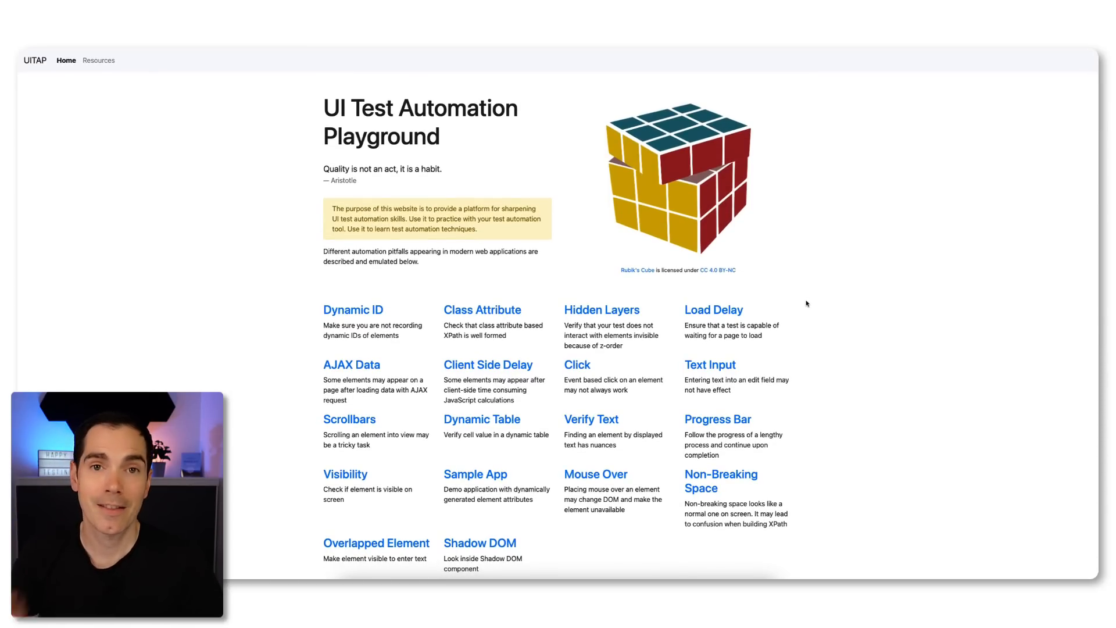
mouse_move(814, 257)
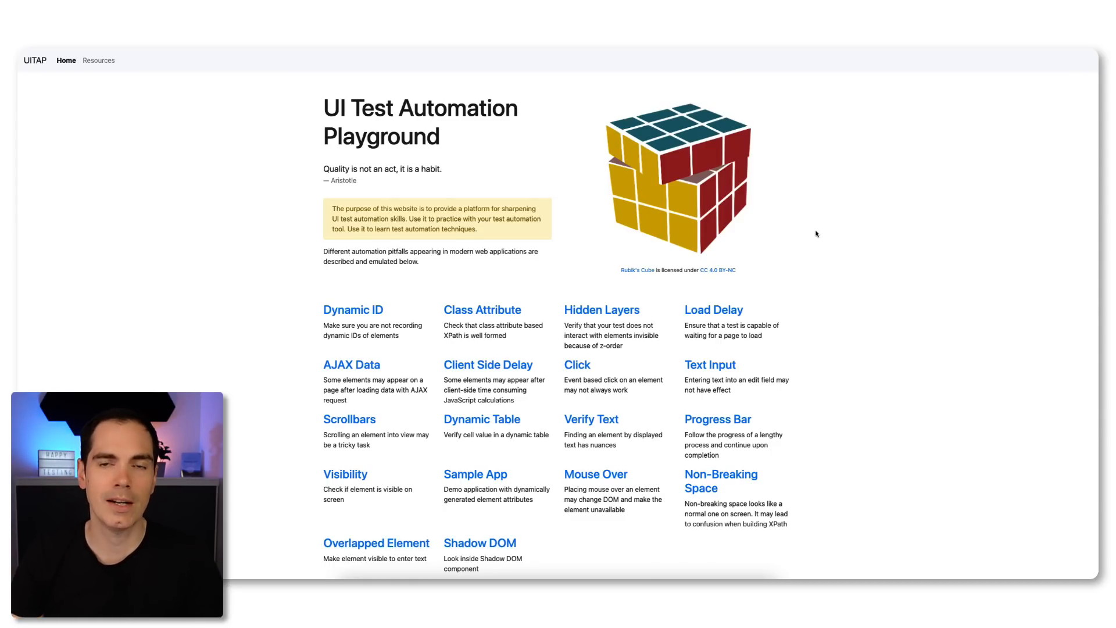
mouse_move(876, 247)
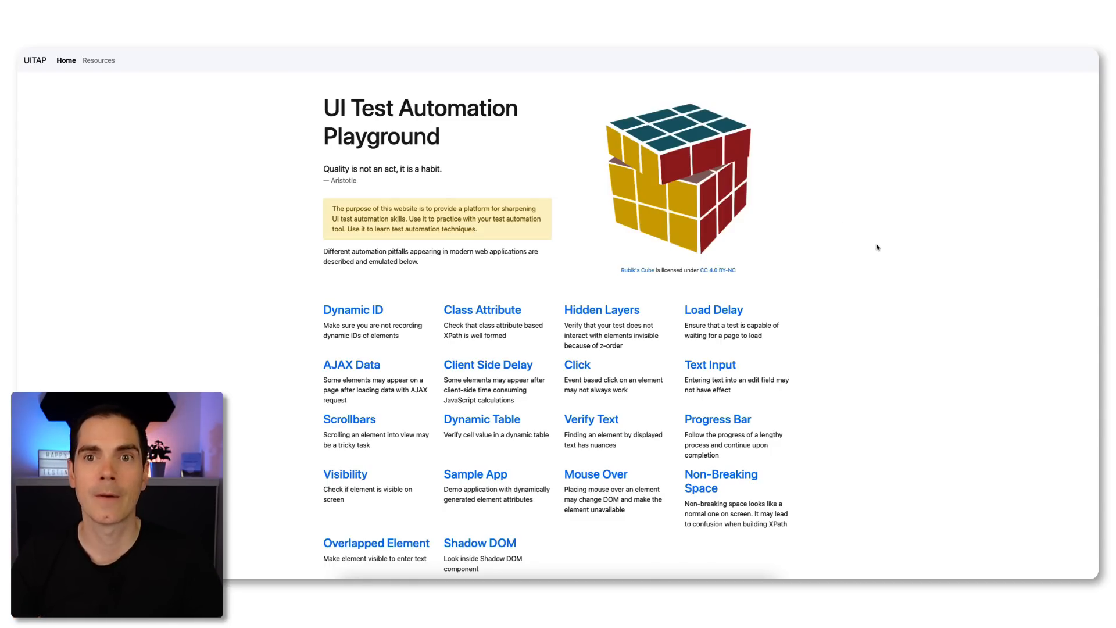